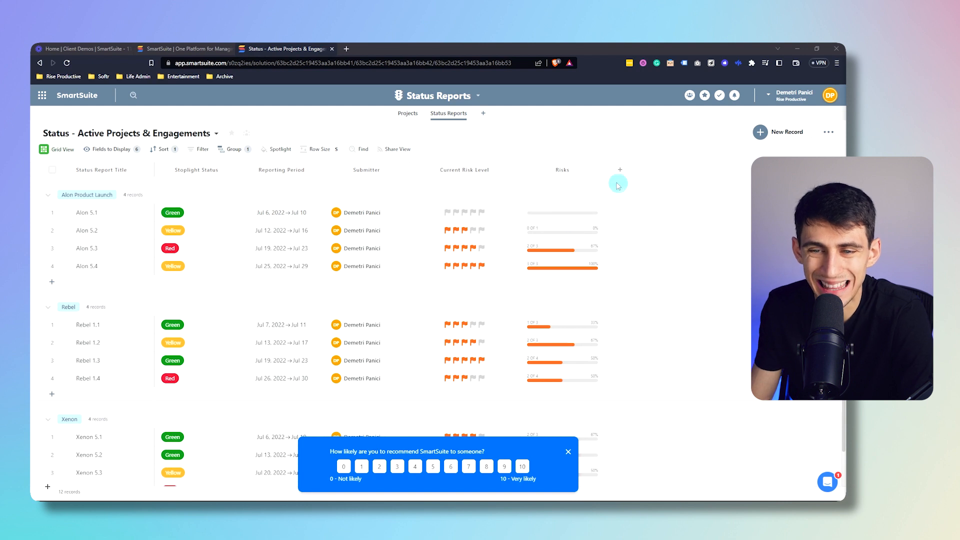
mouse_move(620, 169)
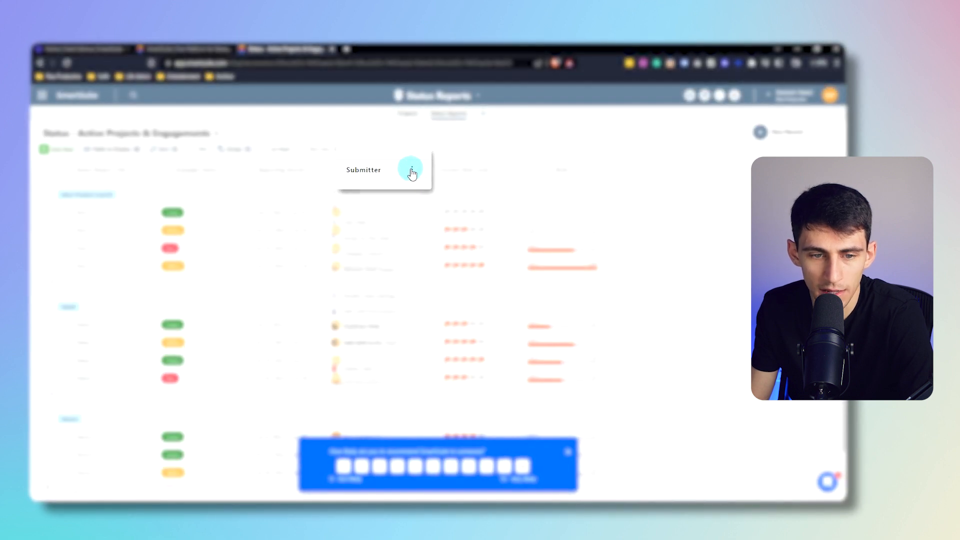
- Set the Submitter field's default member to Record Creator, then add a report to Alon Product Launch
left_click(411, 170)
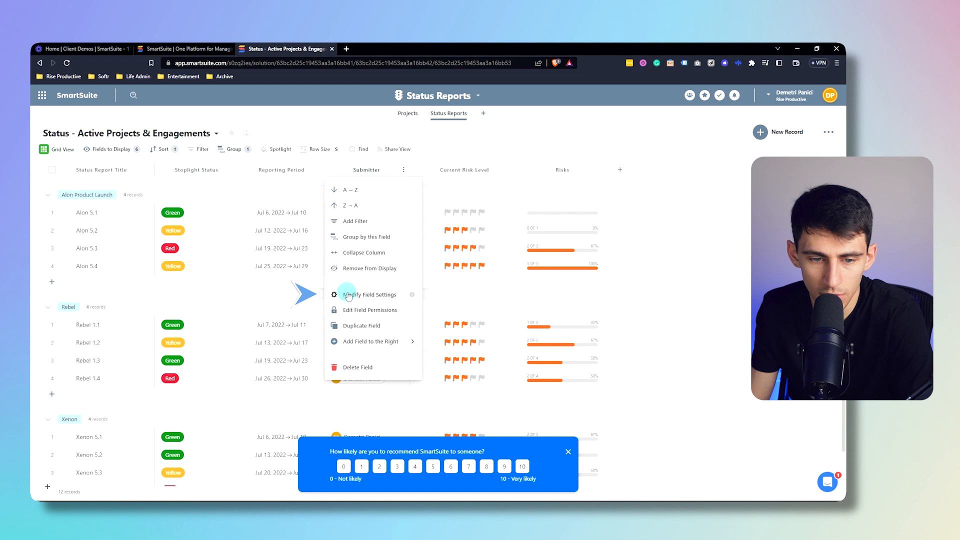
left_click(370, 294)
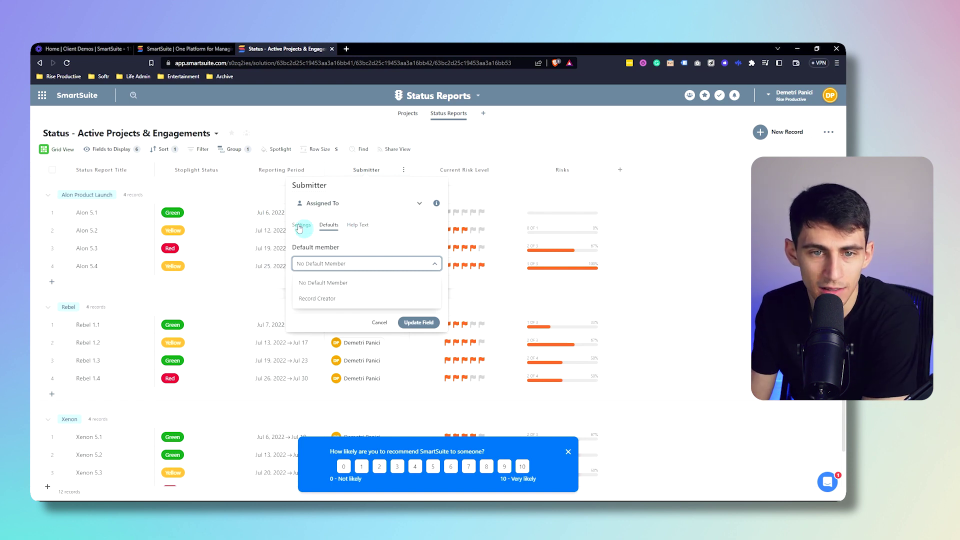
left_click(317, 298)
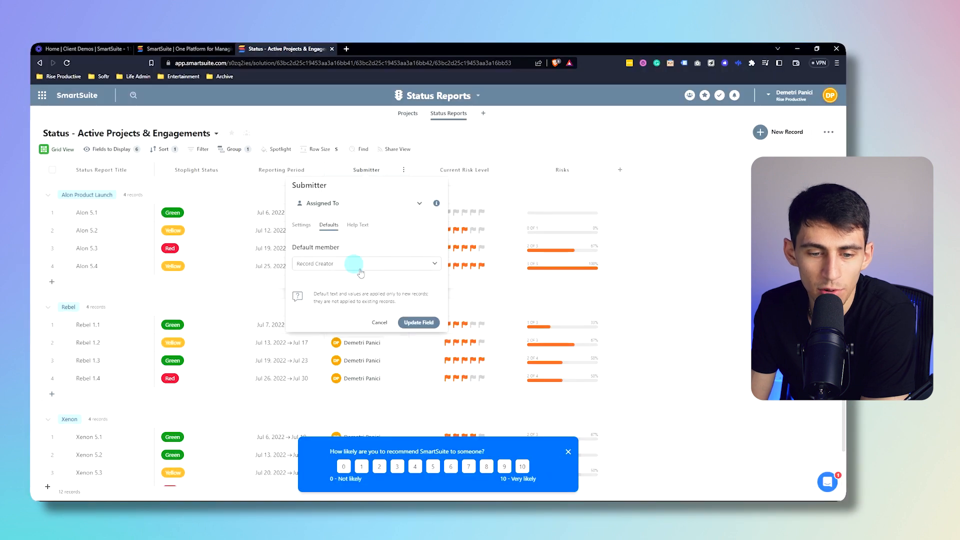
left_click(418, 322)
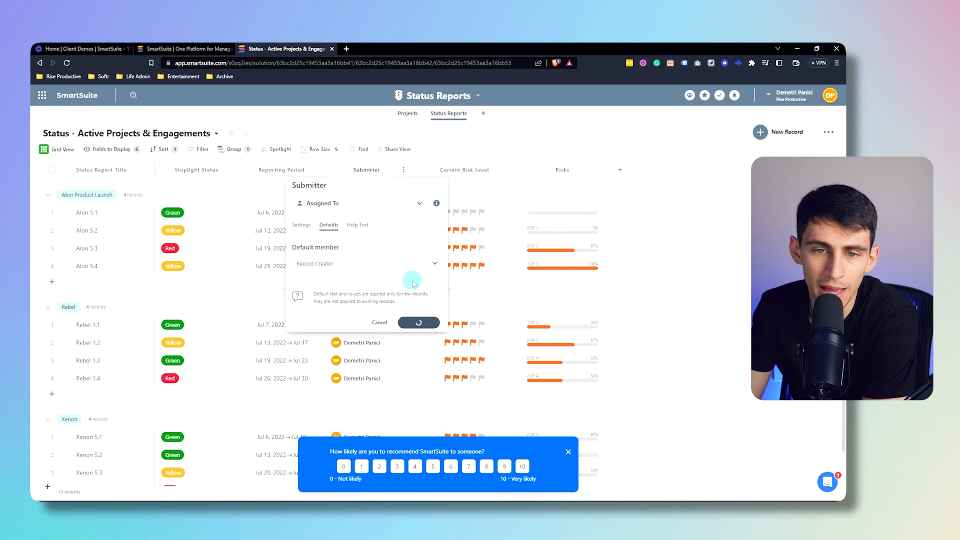
left_click(418, 322)
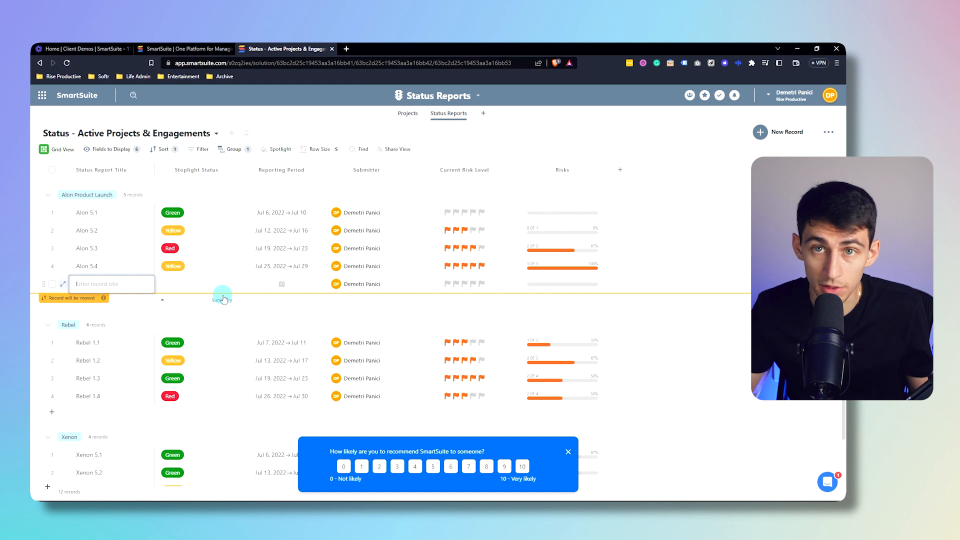
- Dismiss the empty row and bring up the Stoplight Status column's options menu
left_click(362, 284)
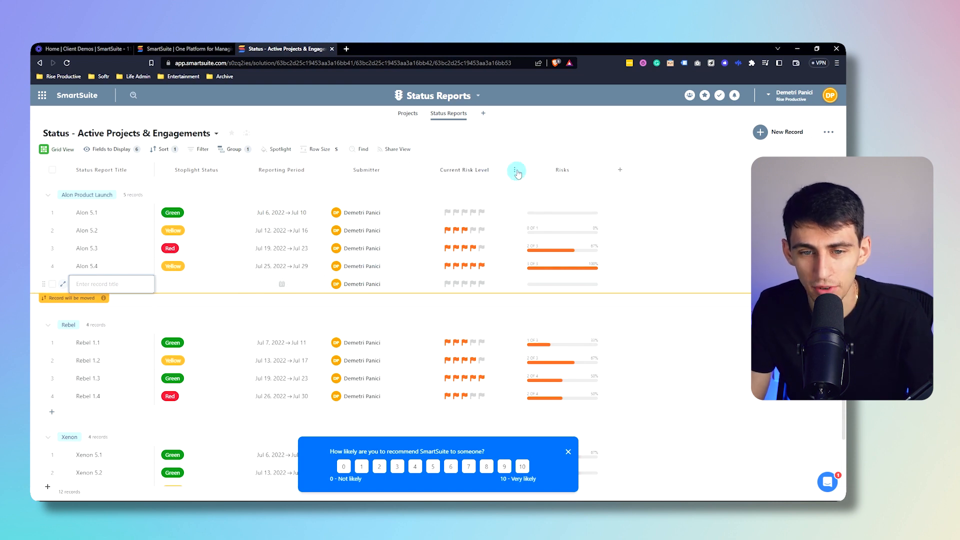
left_click(516, 172)
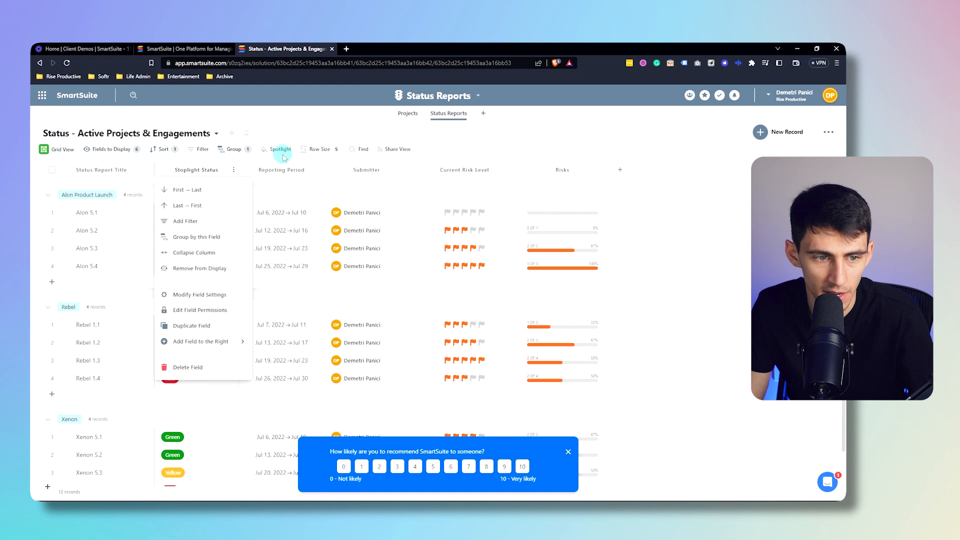
- In the Stoplight Status field's Defaults, choose Red as the default value
left_click(200, 294)
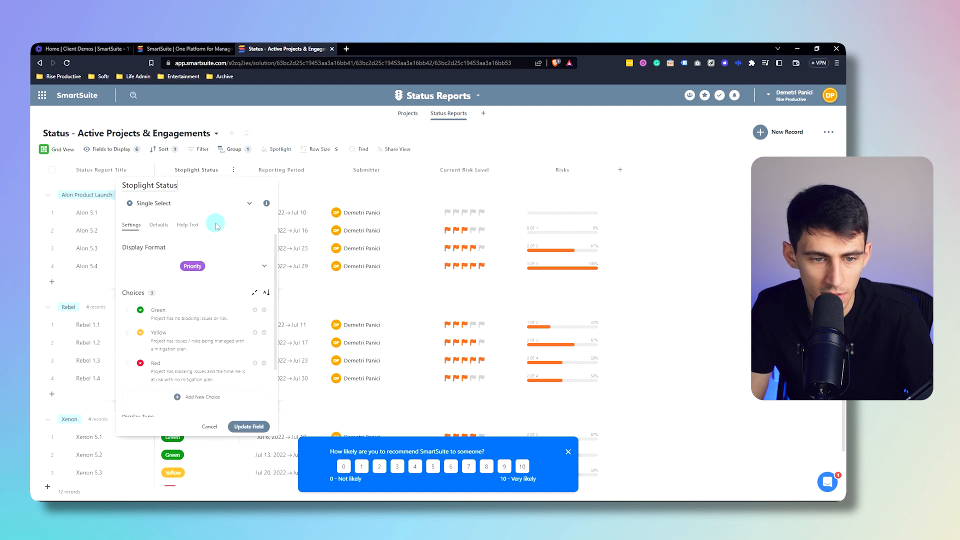
left_click(158, 224)
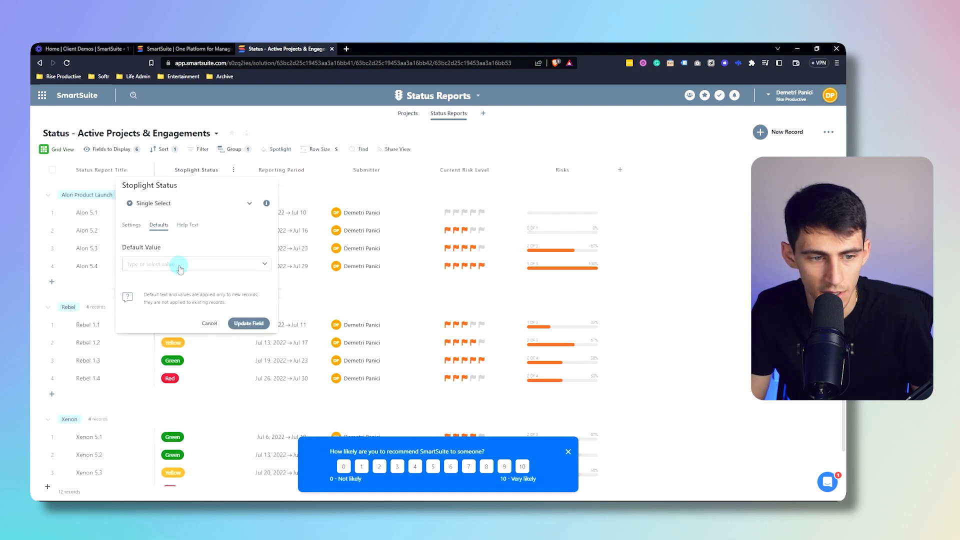
left_click(180, 264)
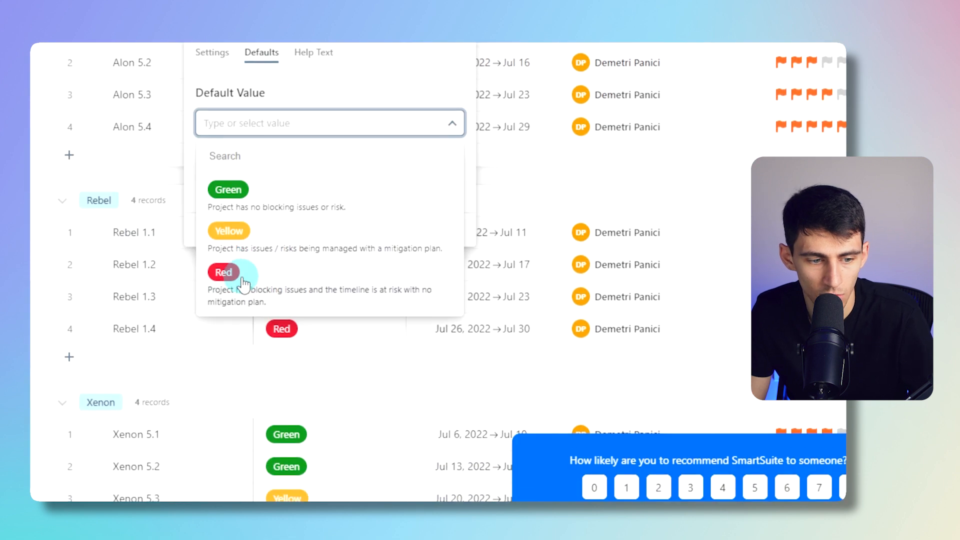
left_click(224, 272)
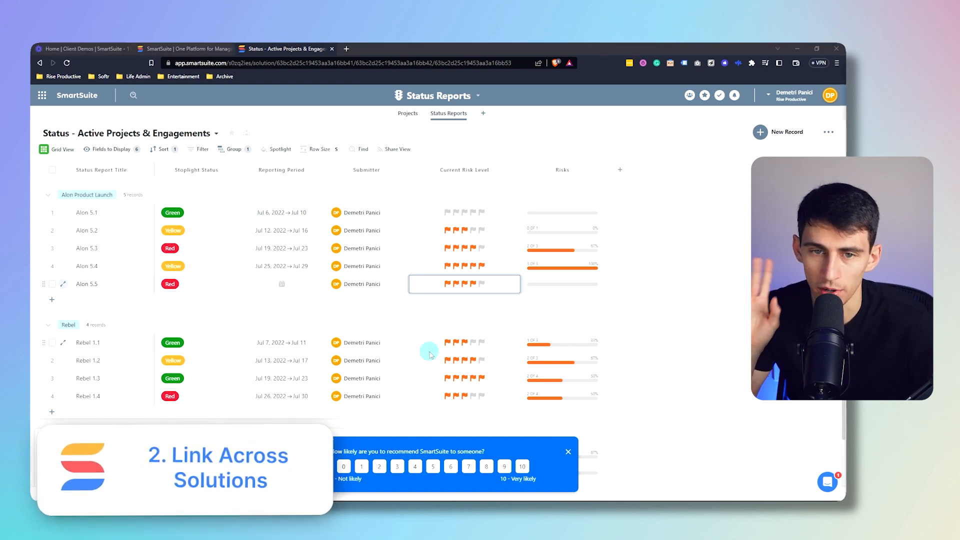
- Switch from the Status Reports solution to the Project Requests solution
left_click(438, 96)
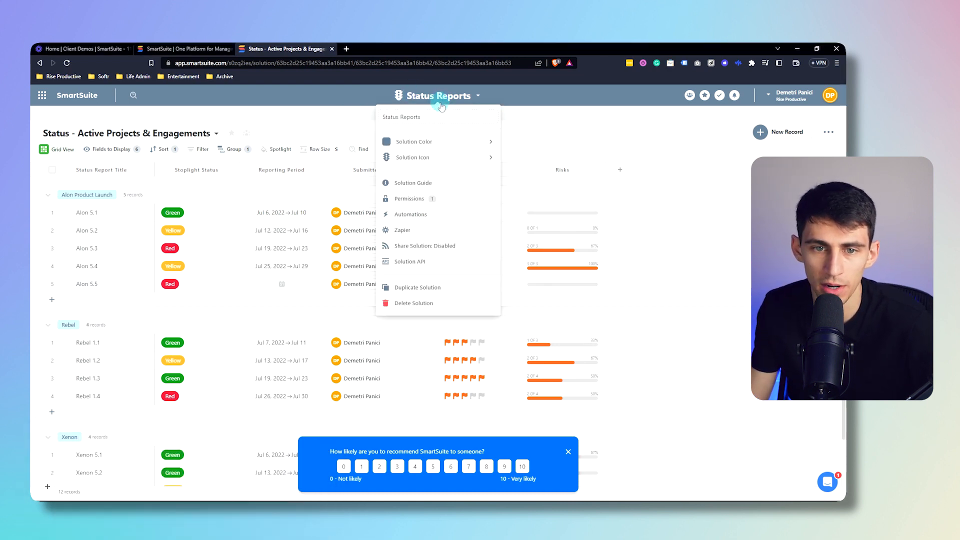
mouse_move(72, 108)
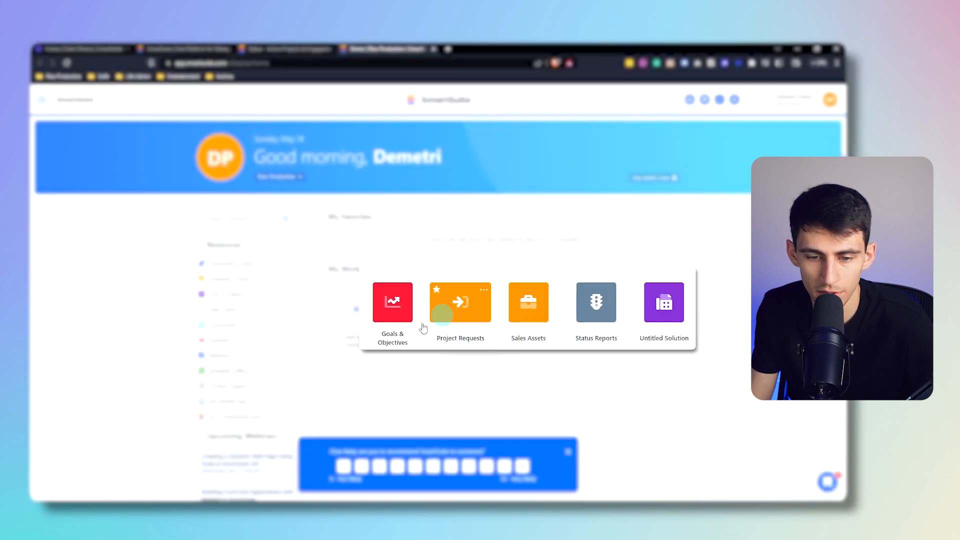
left_click(460, 302)
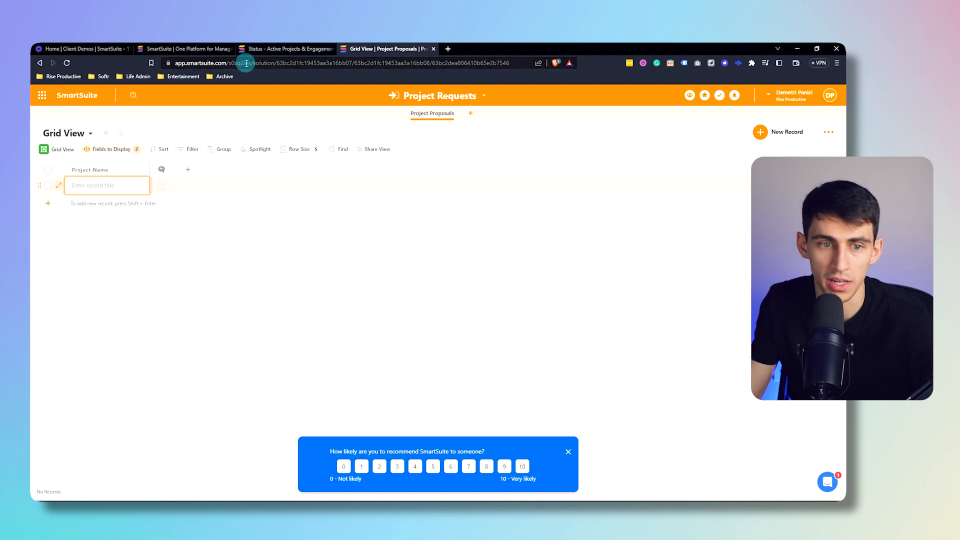
- Glance at Status Reports, then title the first project proposal 'Alon'
left_click(290, 48)
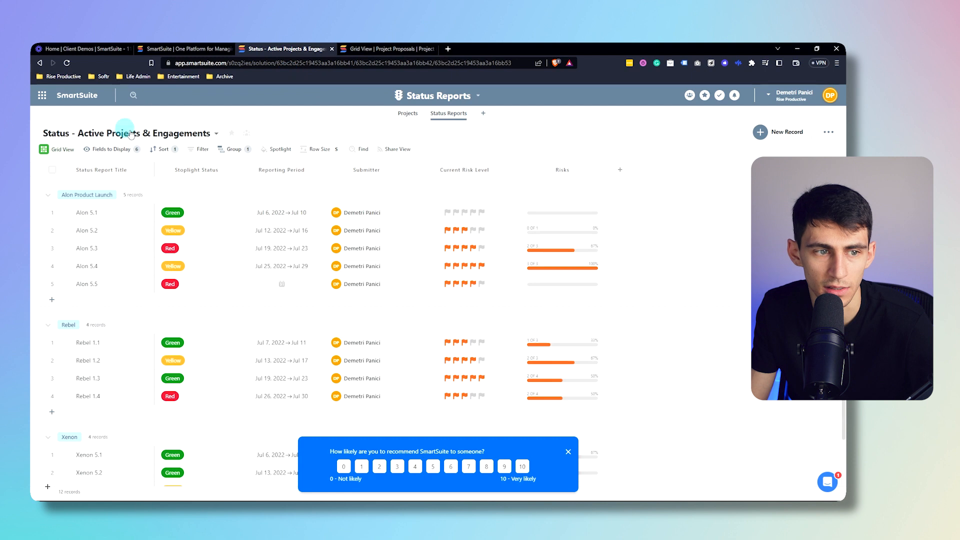
left_click(388, 48)
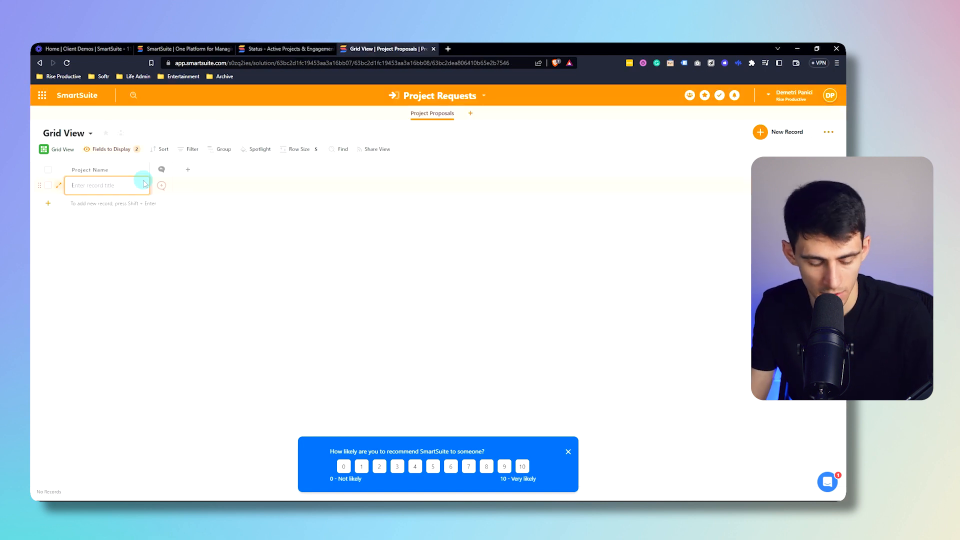
type("Alon Project")
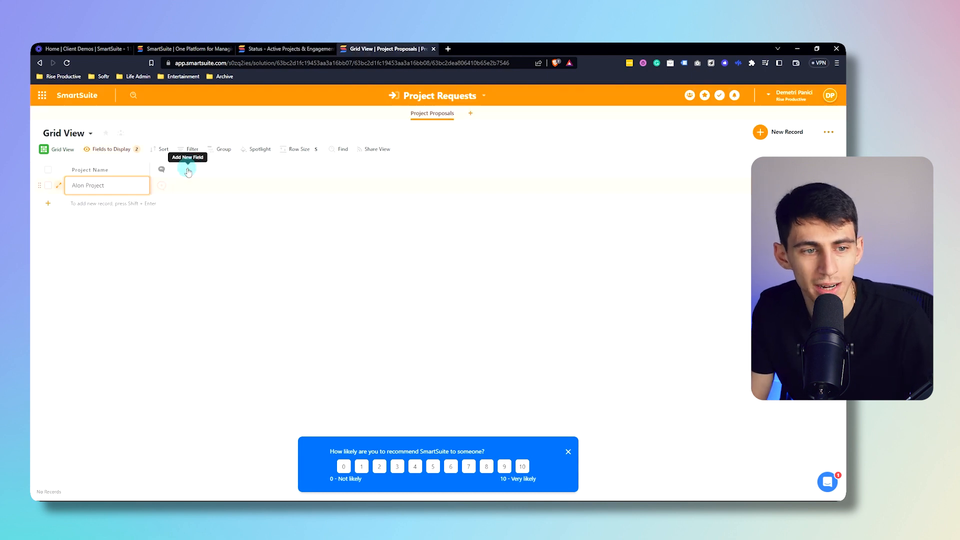
- Add a Linked Record field targeting the Status Reports app with multiple records allowed
left_click(188, 172)
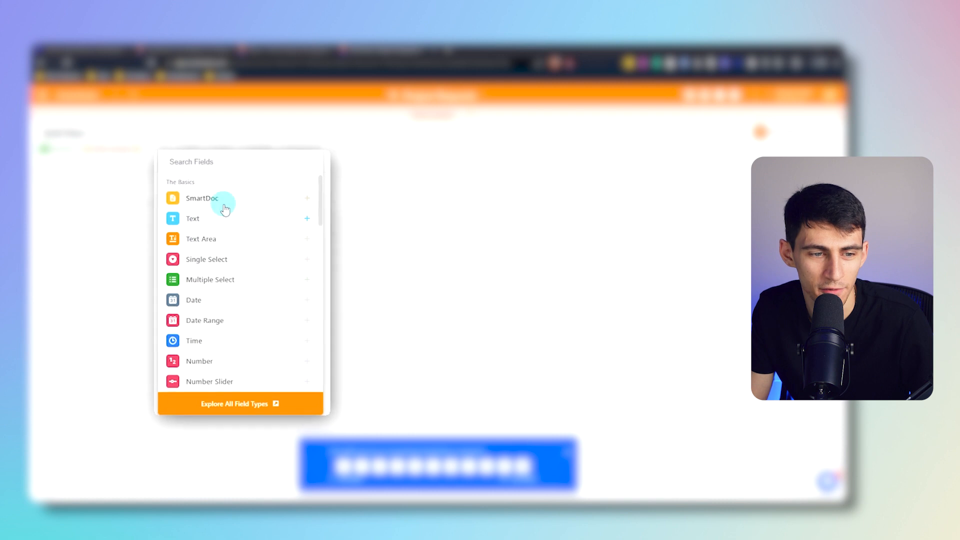
scroll("down", 3)
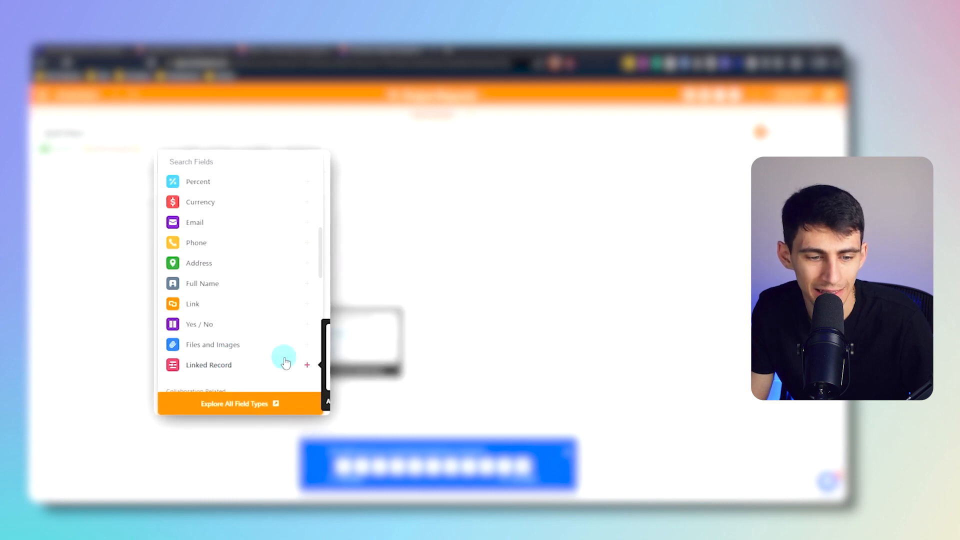
left_click(208, 365)
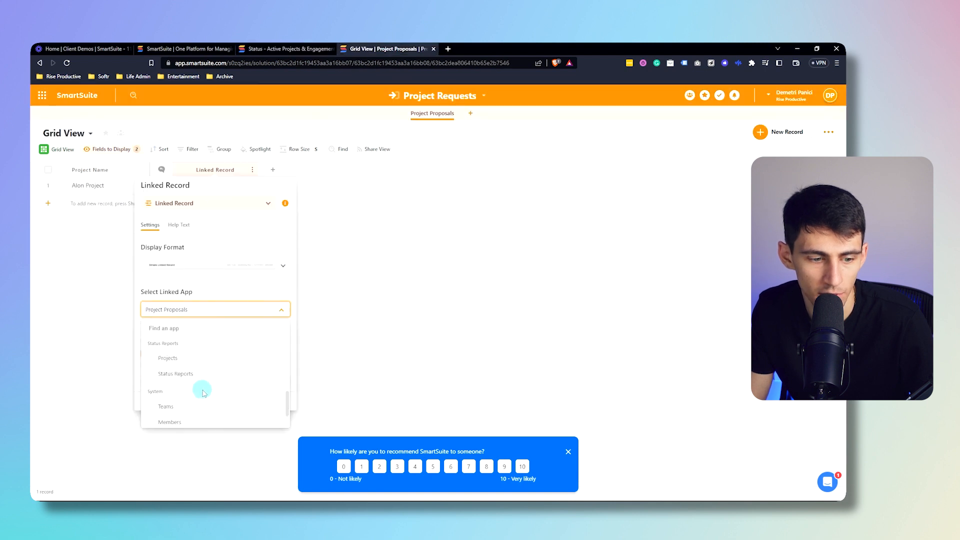
left_click(176, 374)
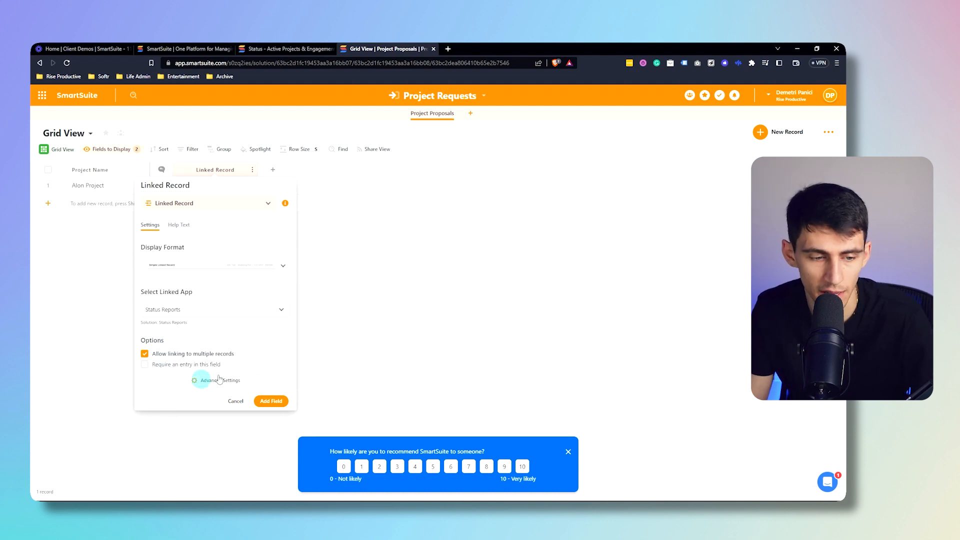
left_click(270, 401)
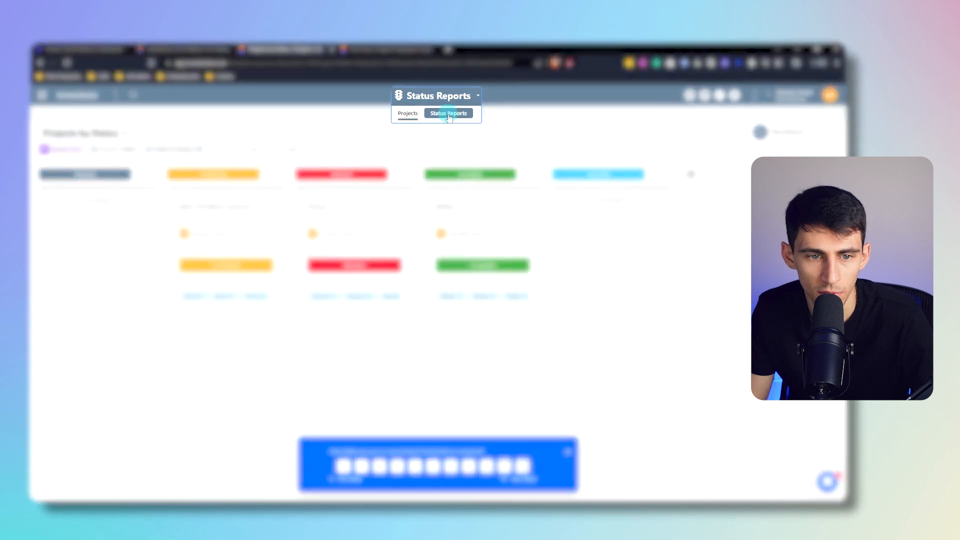
left_click(448, 113)
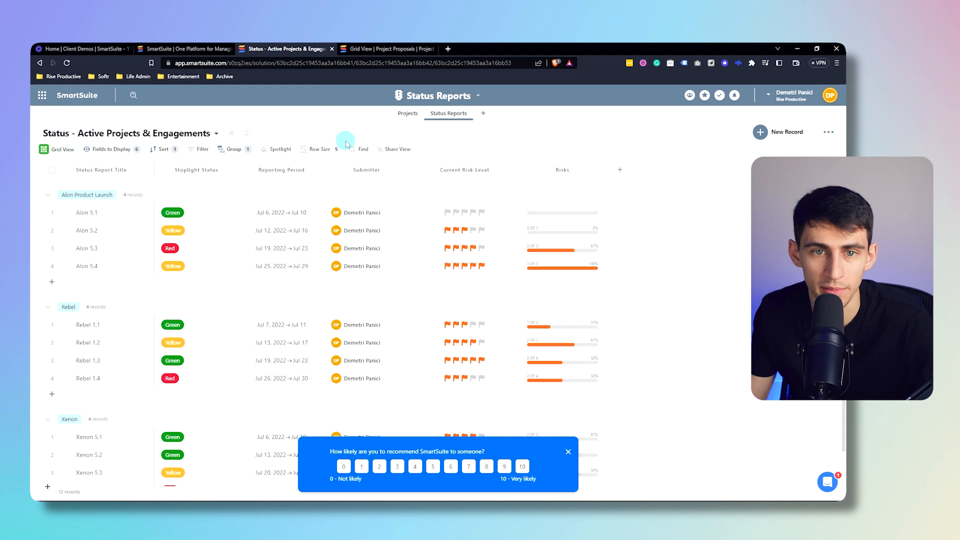
- In Alon Project's Link to Status Reports cell, search 'alon' to pick its reports
left_click(386, 48)
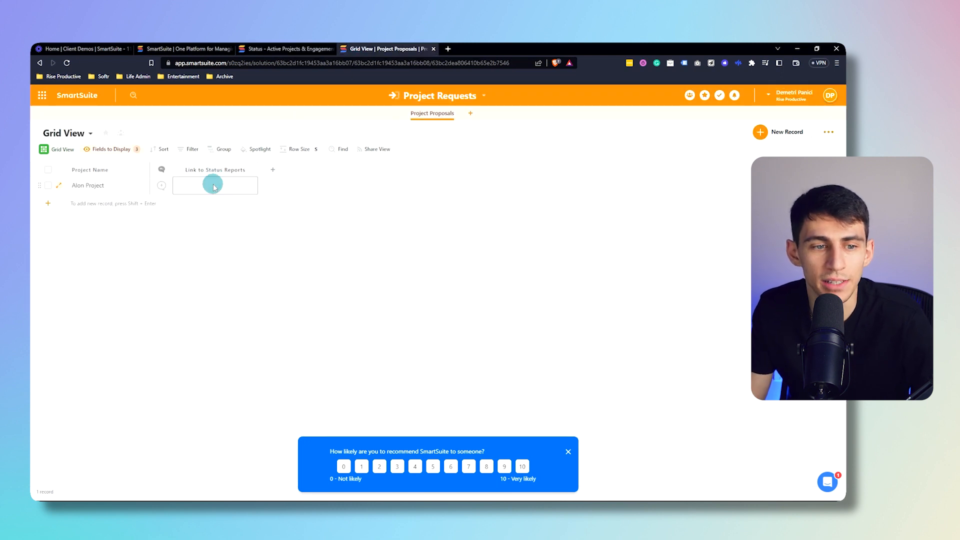
left_click(214, 185)
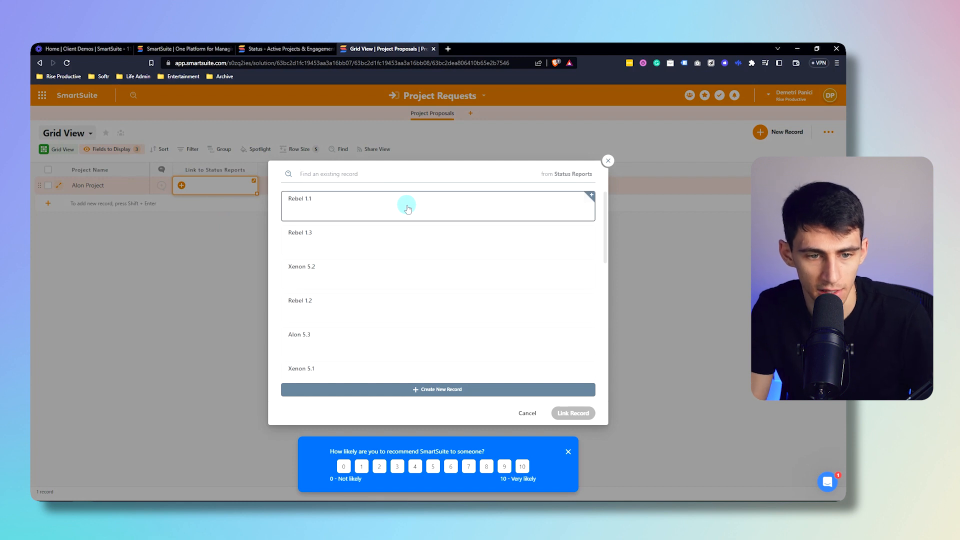
type("alon")
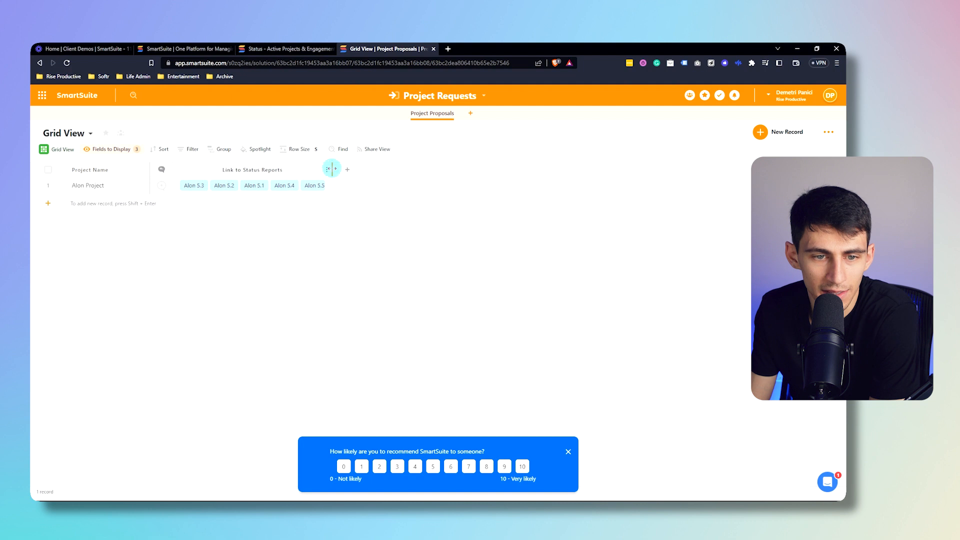
mouse_move(331, 169)
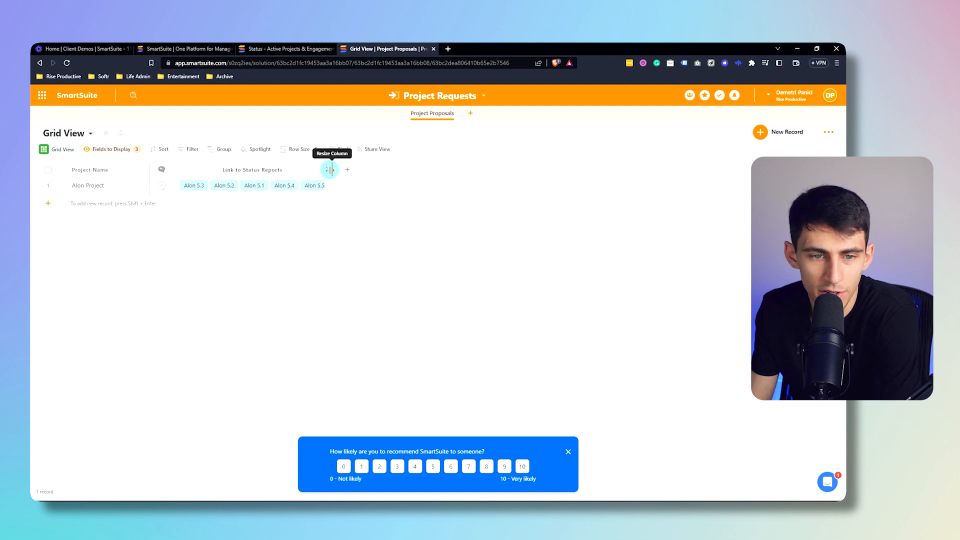
- Add a Rollup field averaging Current Risk Level through Link to Status Reports, filters off
left_click(346, 169)
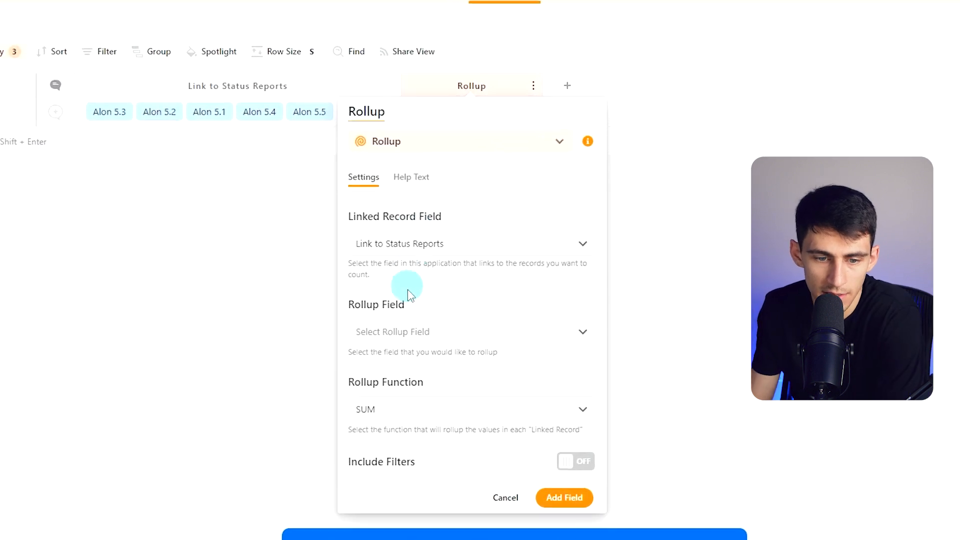
left_click(471, 243)
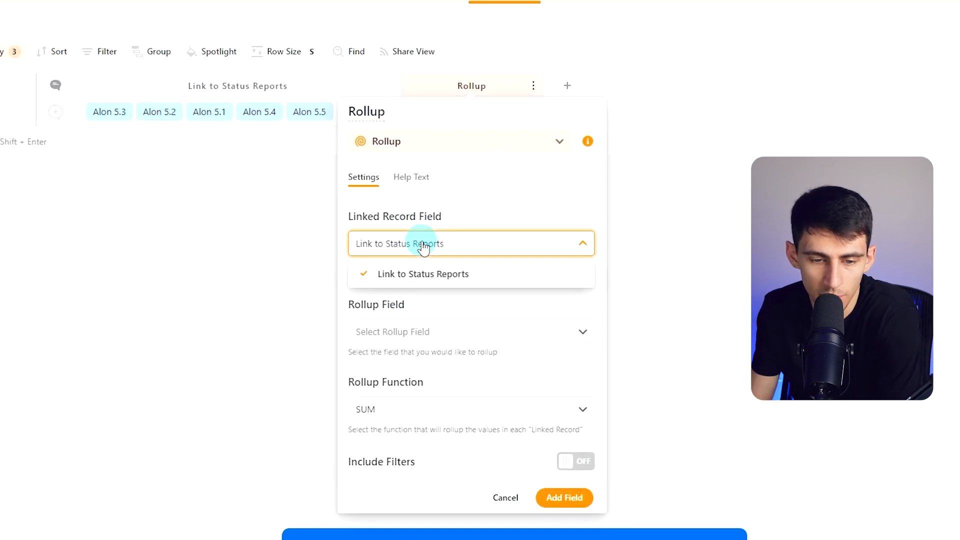
left_click(471, 332)
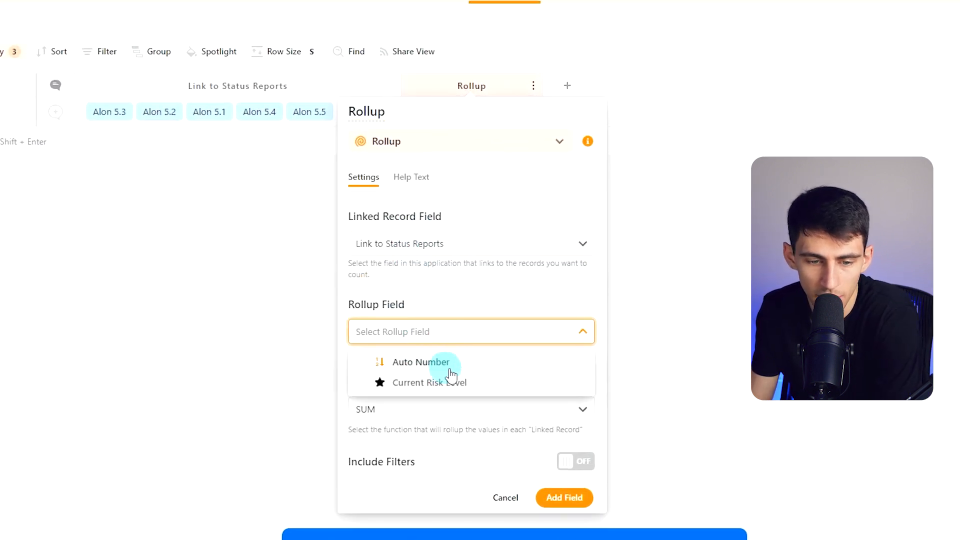
left_click(430, 382)
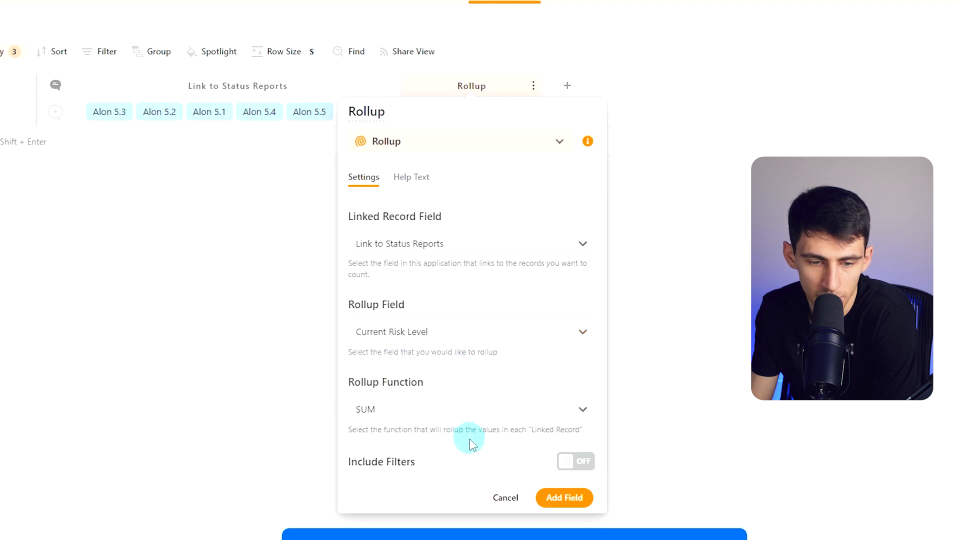
left_click(575, 461)
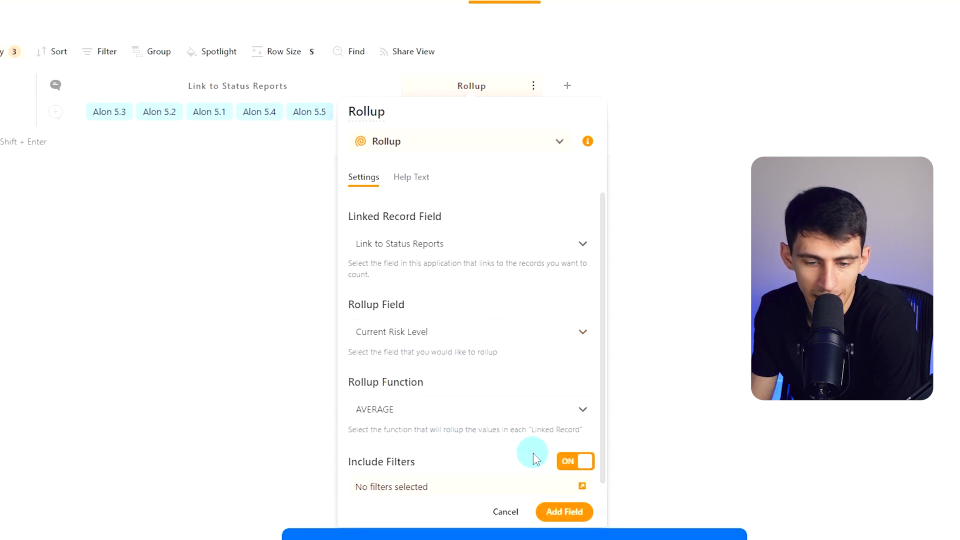
left_click(575, 461)
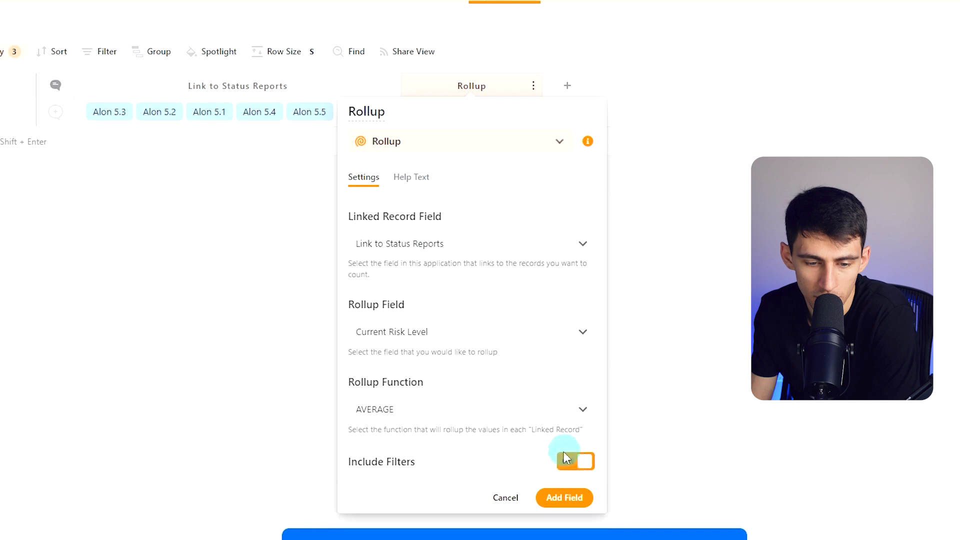
left_click(564, 498)
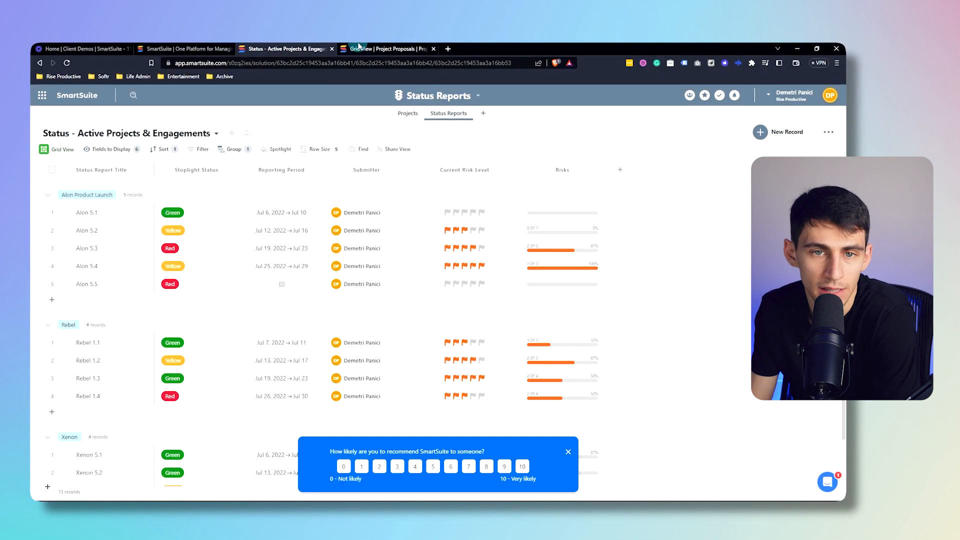
- Link Rebel Project to the Rebel reports and Xenon Project to the 'xenon' reports
left_click(366, 48)
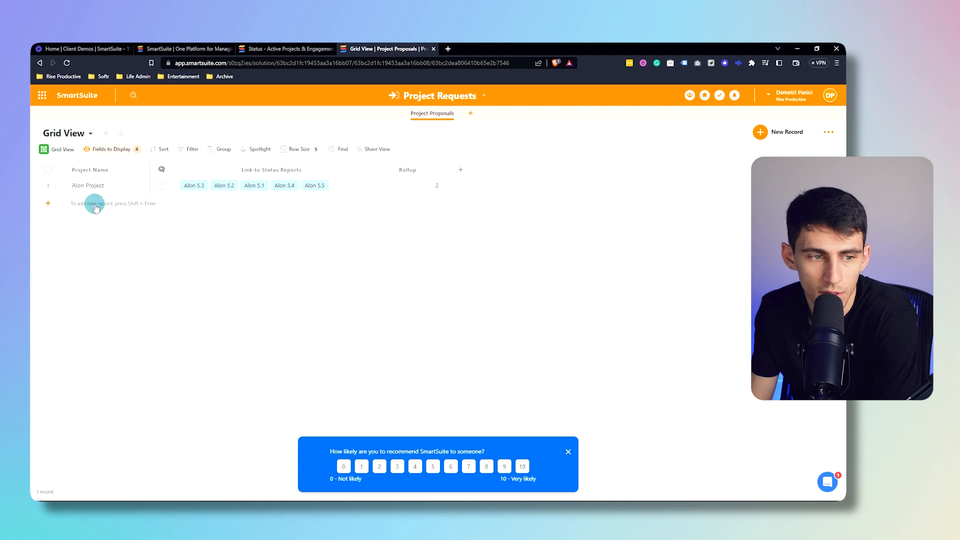
left_click(286, 48)
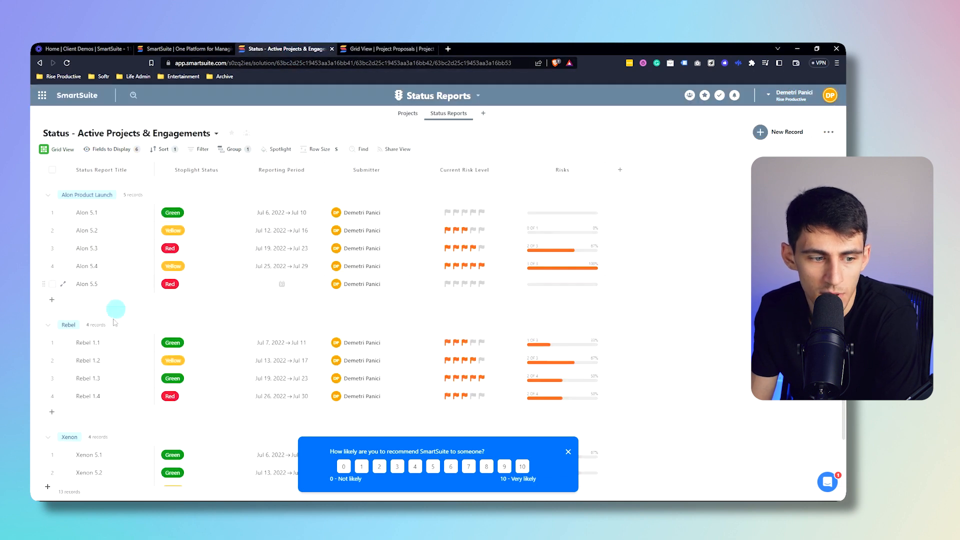
scroll("down", 3)
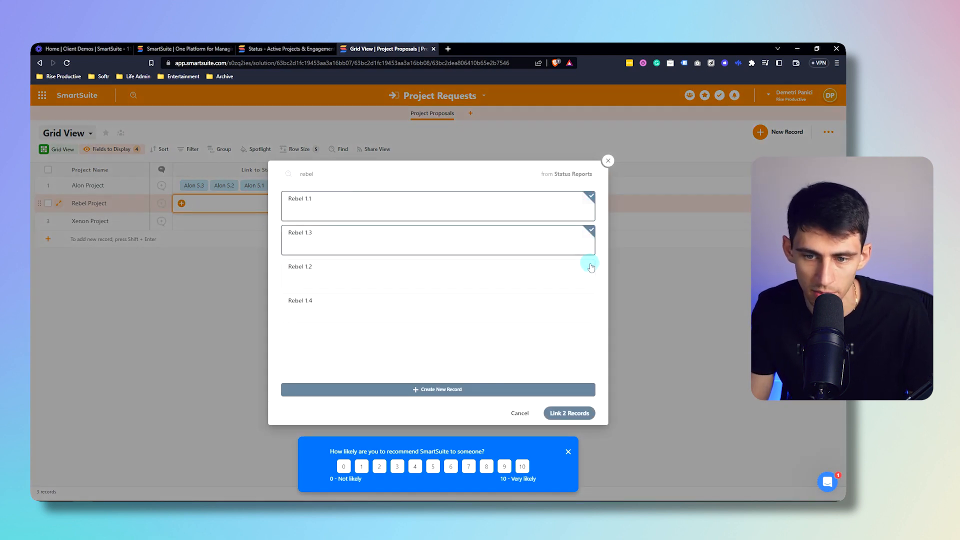
left_click(569, 413)
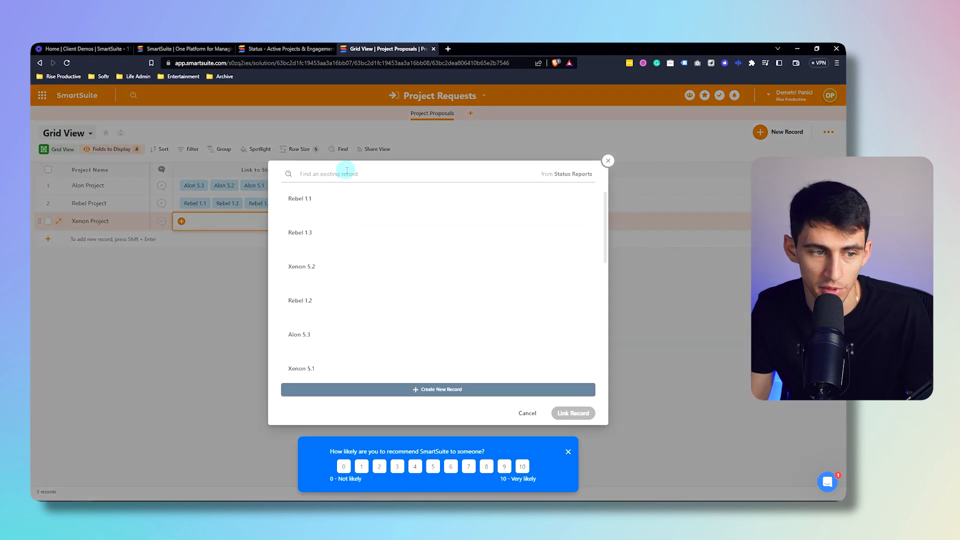
type("xenon")
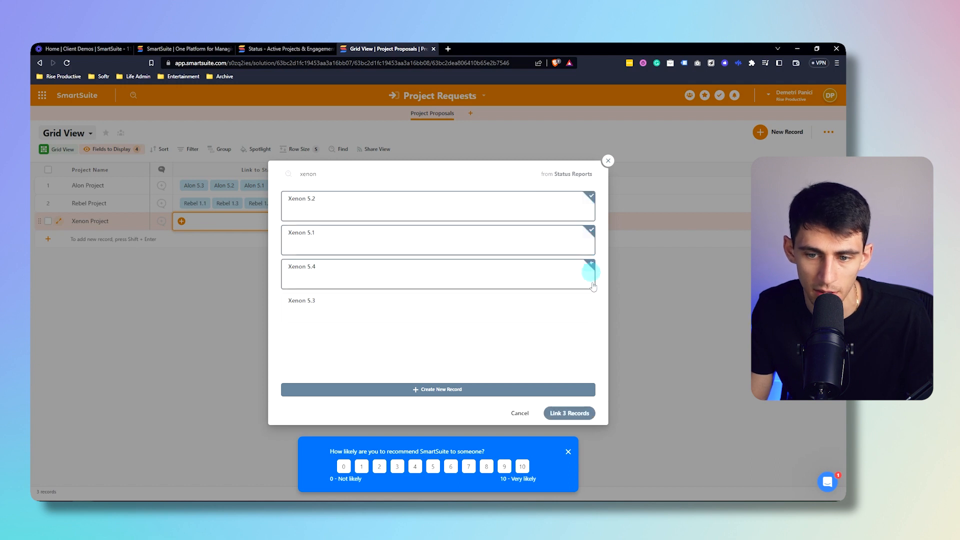
left_click(569, 413)
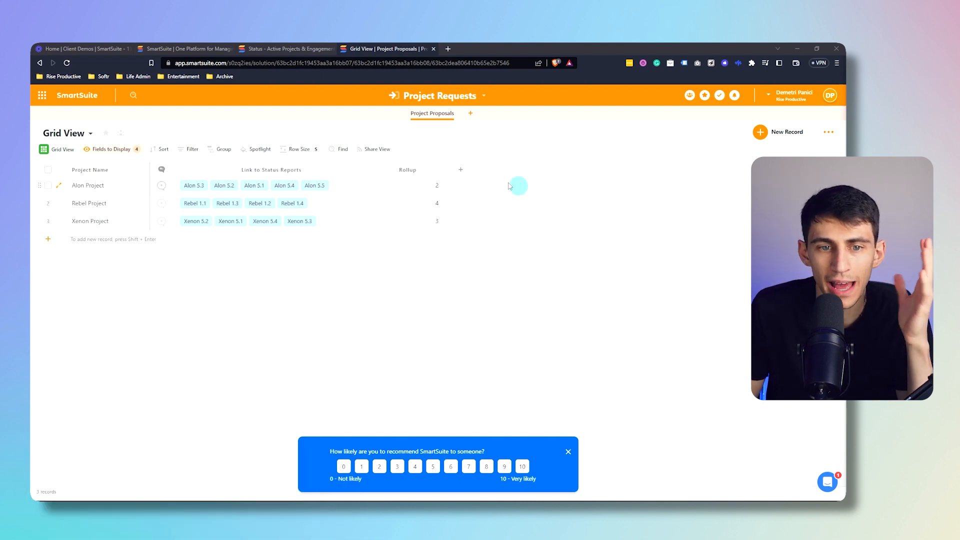
mouse_move(461, 141)
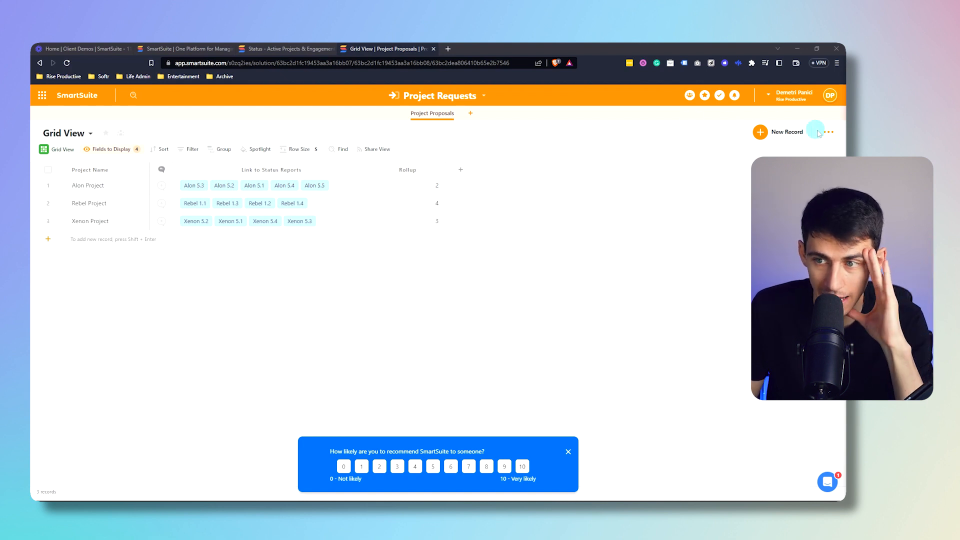
- Open the Project Requests app's more options, then the solution's settings list
left_click(830, 132)
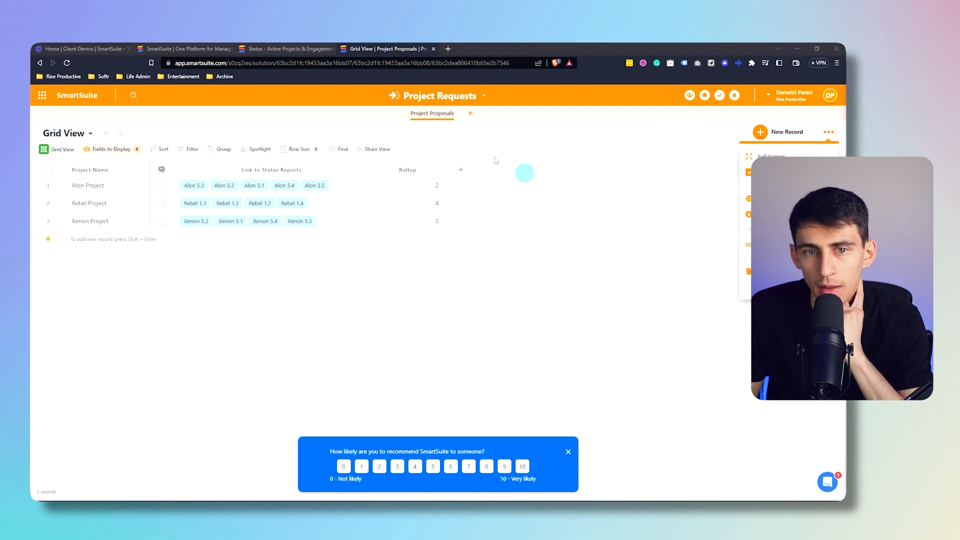
left_click(484, 96)
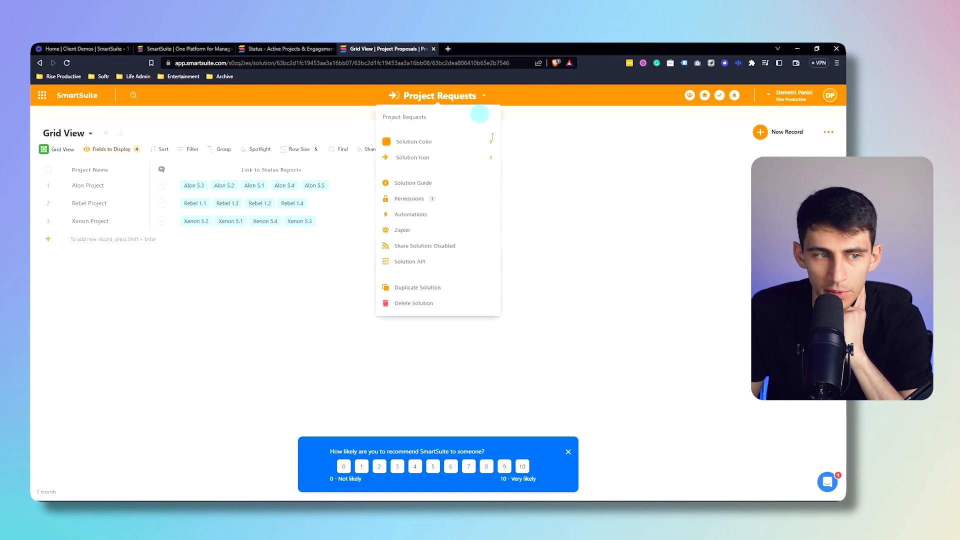
mouse_move(439, 197)
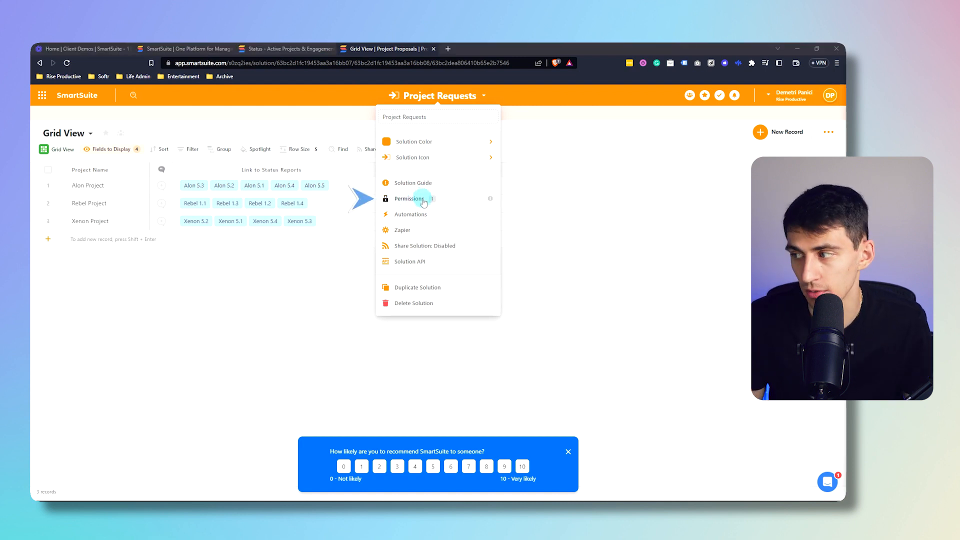
- Review Project Requests solution permissions and try limiting full access to 'Only these Teams'
left_click(410, 198)
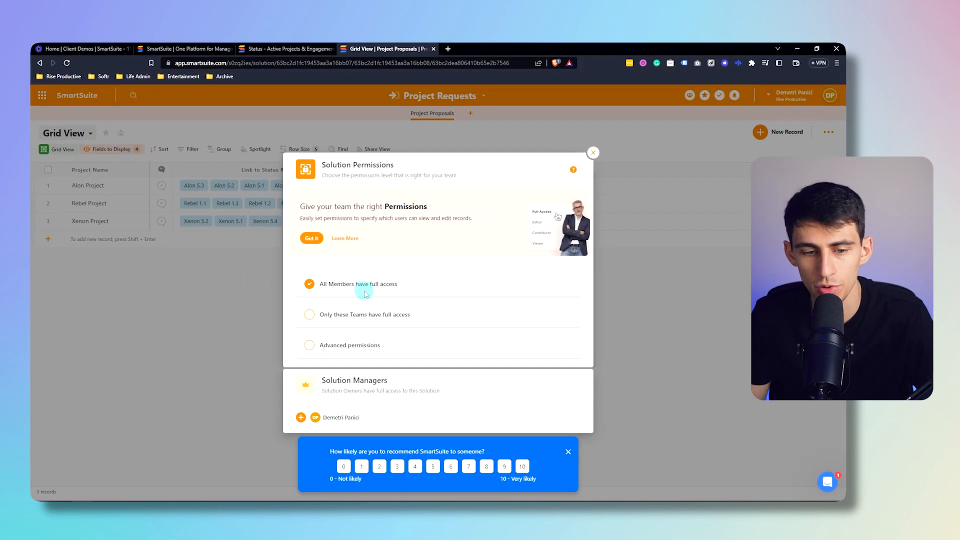
mouse_move(336, 293)
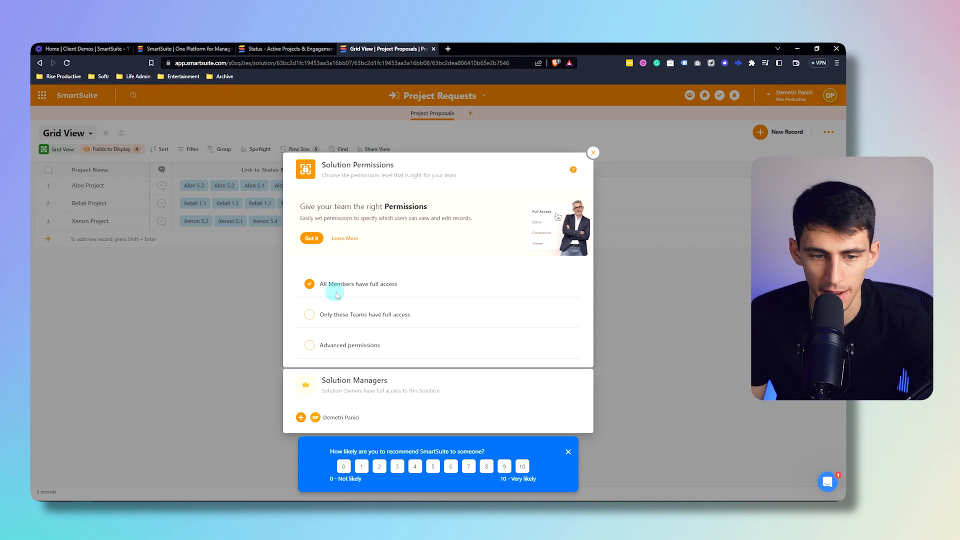
left_click(312, 238)
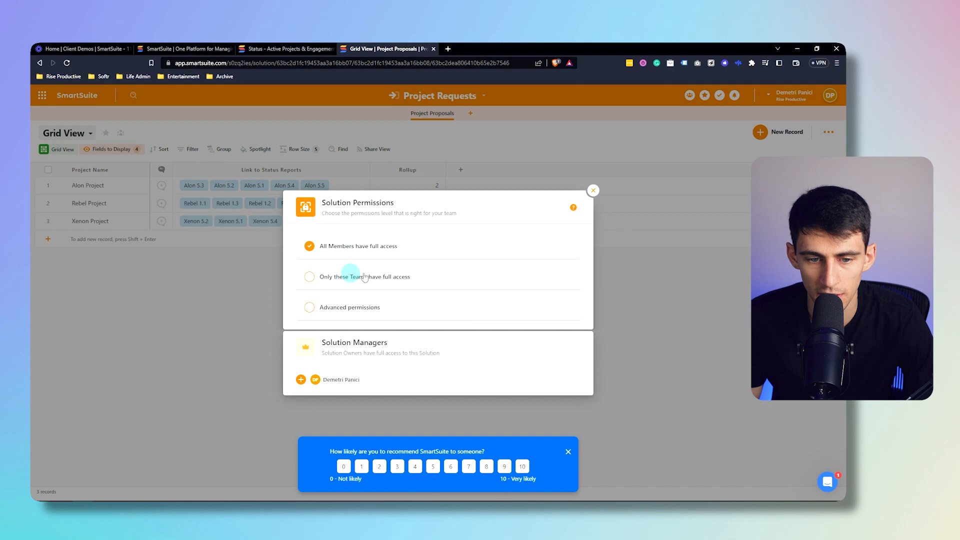
left_click(309, 276)
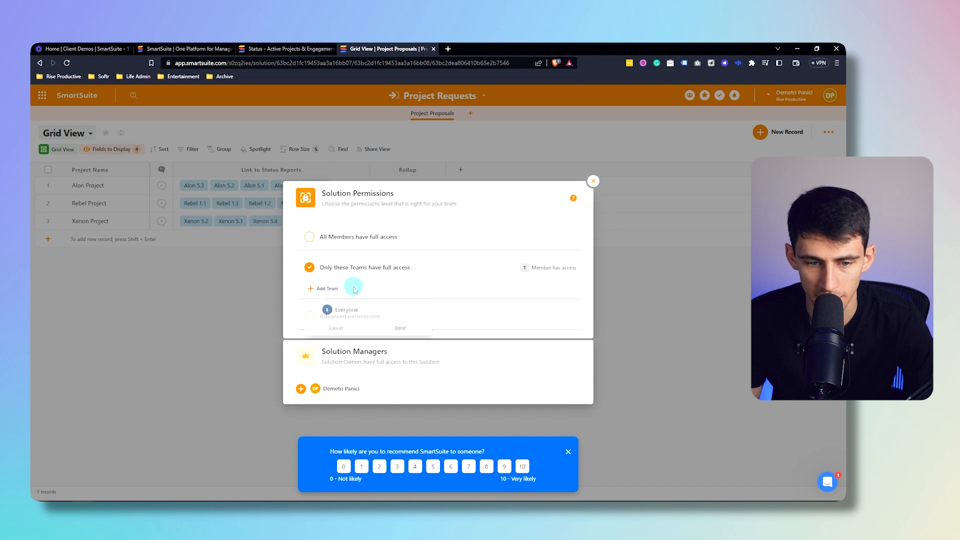
left_click(326, 288)
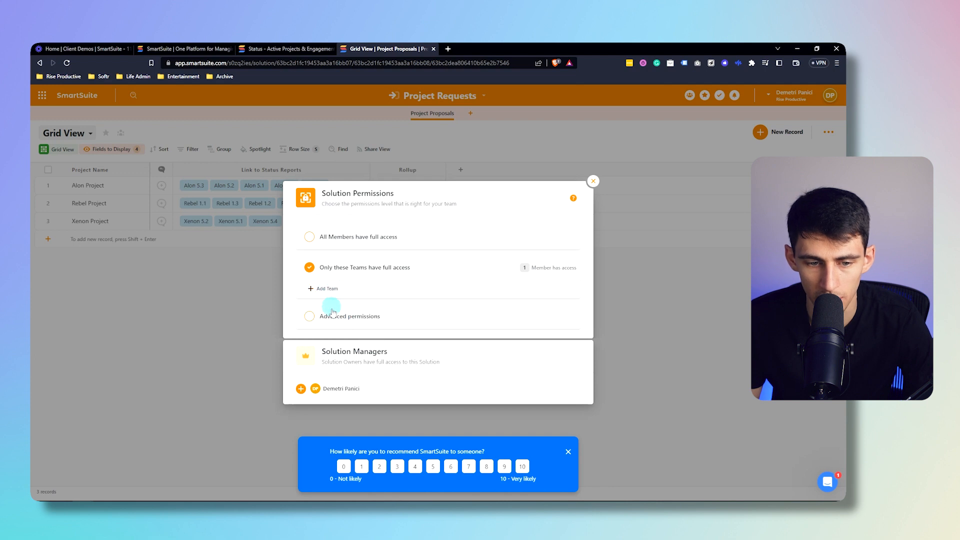
- Switch to Advanced permissions, review the member Full Access levels, and close the window
left_click(309, 316)
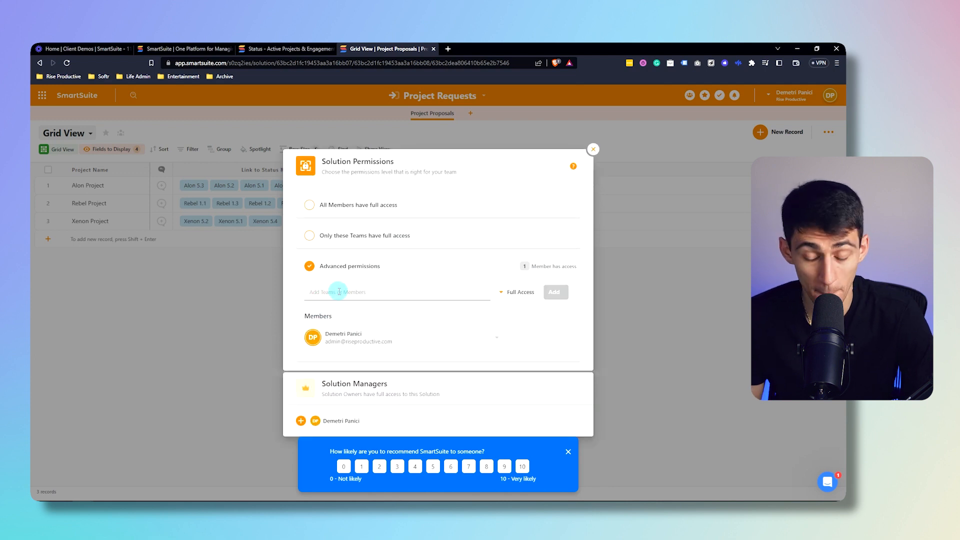
left_click(520, 292)
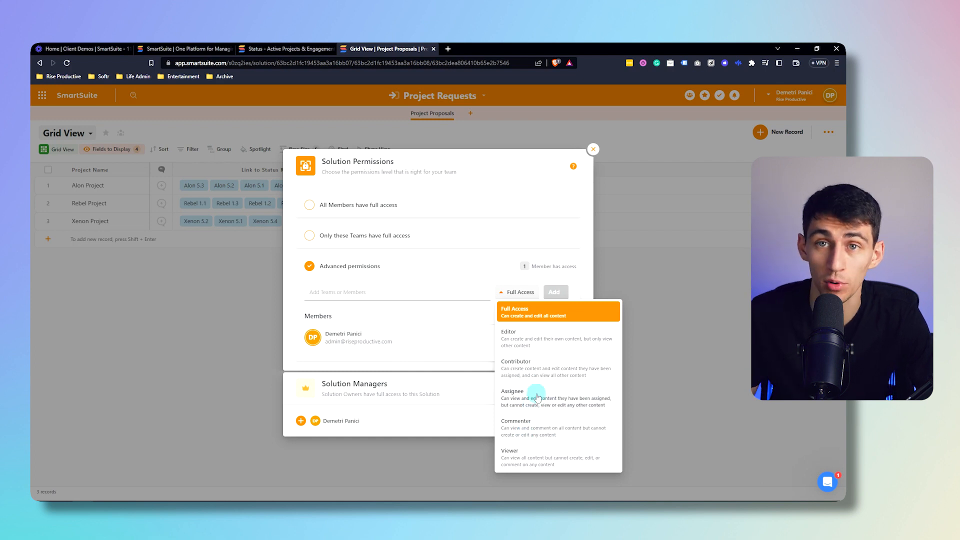
mouse_move(548, 442)
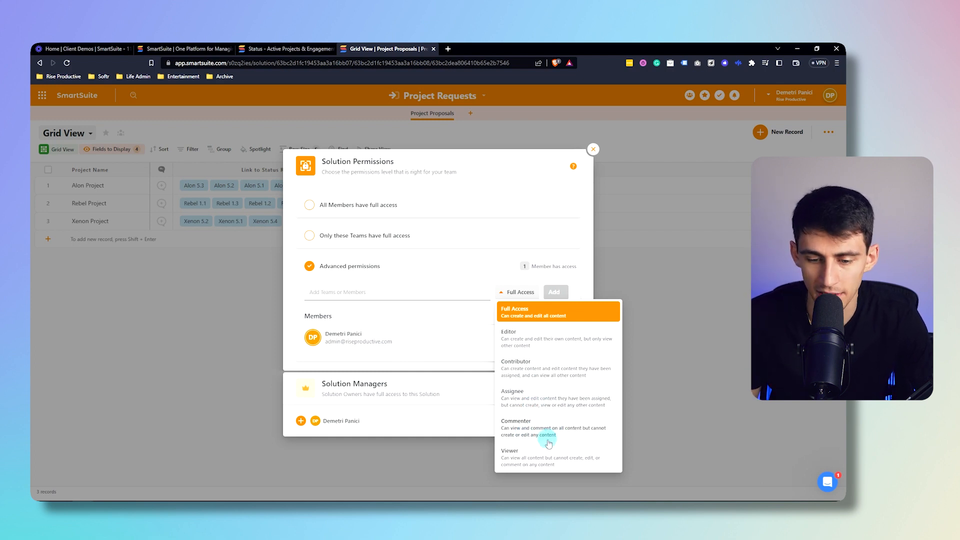
mouse_move(494, 359)
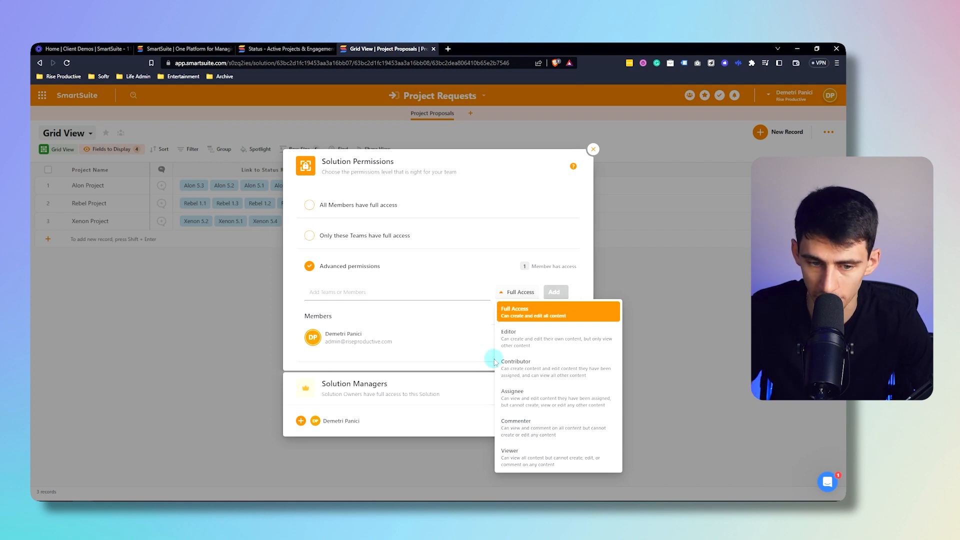
left_click(593, 150)
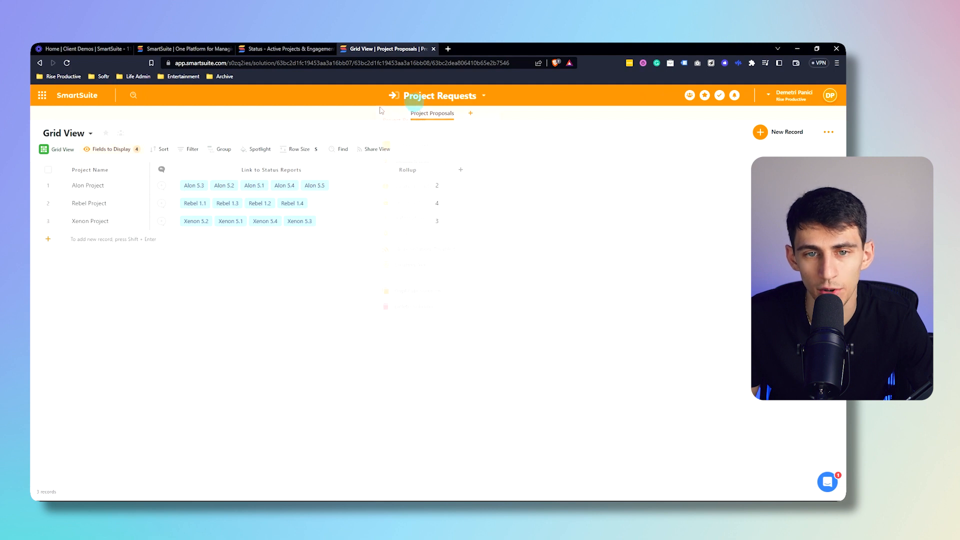
- Check the Status Reports solution's team-only permissions, then return to its Status Reports grid via Projects
left_click(485, 96)
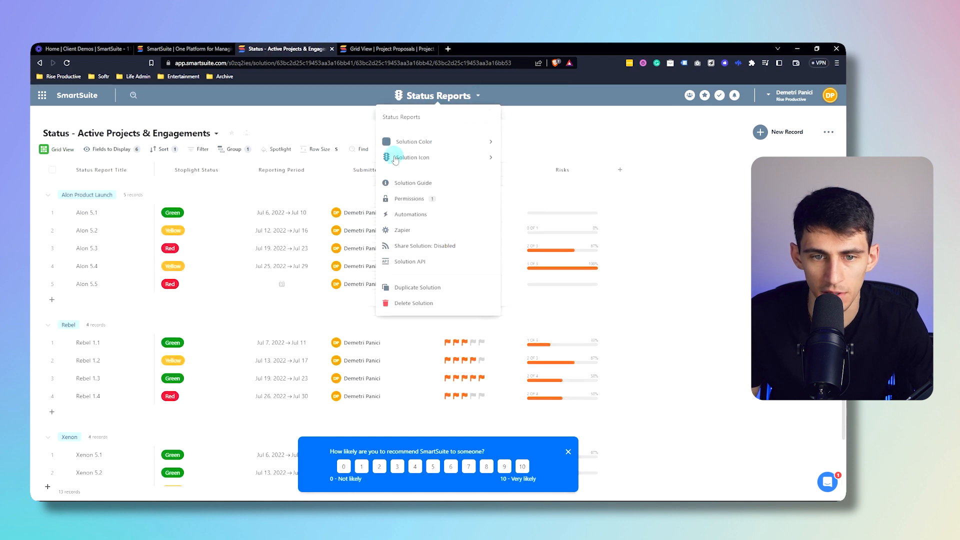
left_click(409, 198)
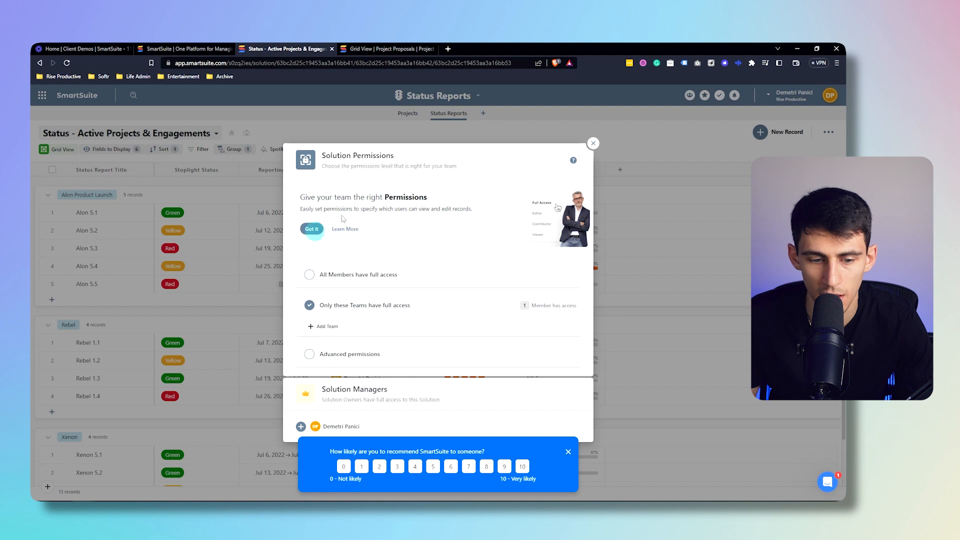
left_click(593, 143)
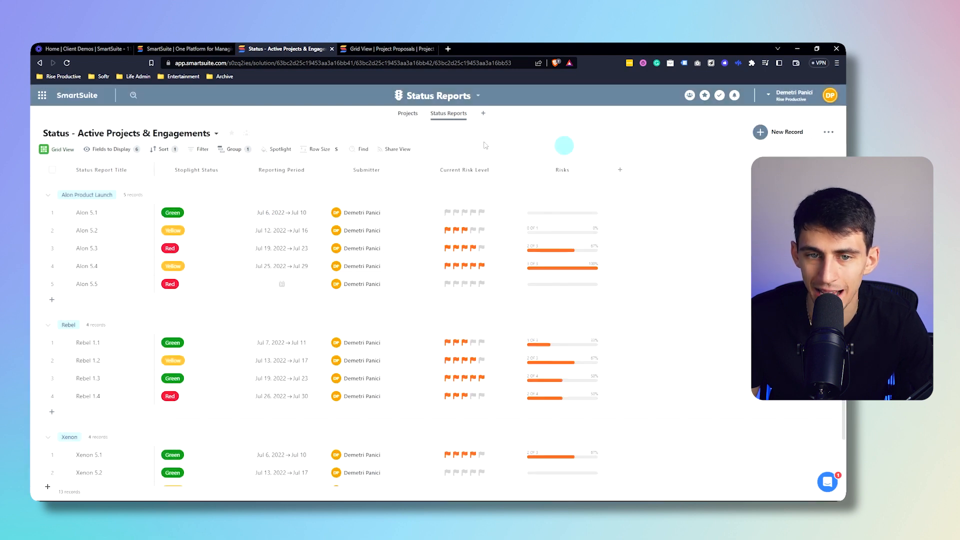
left_click(409, 113)
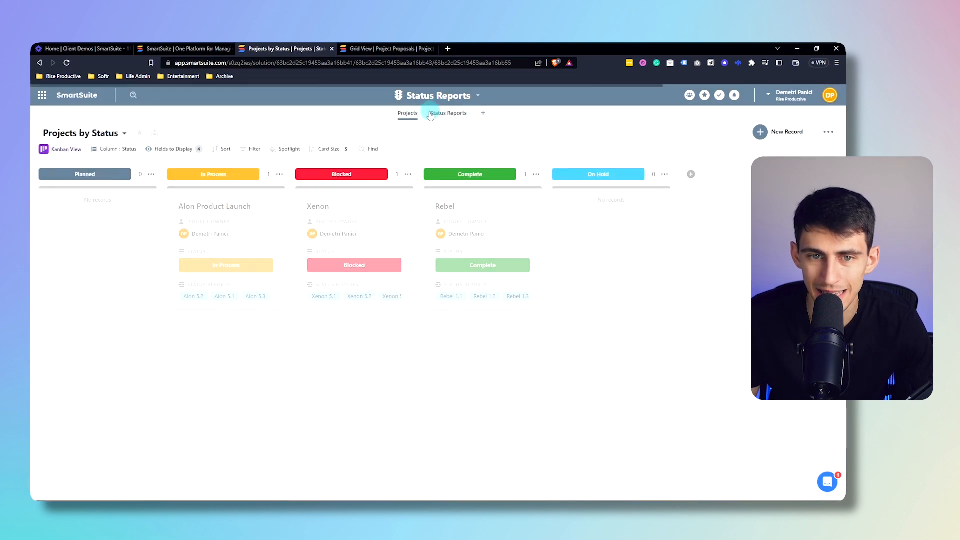
left_click(478, 96)
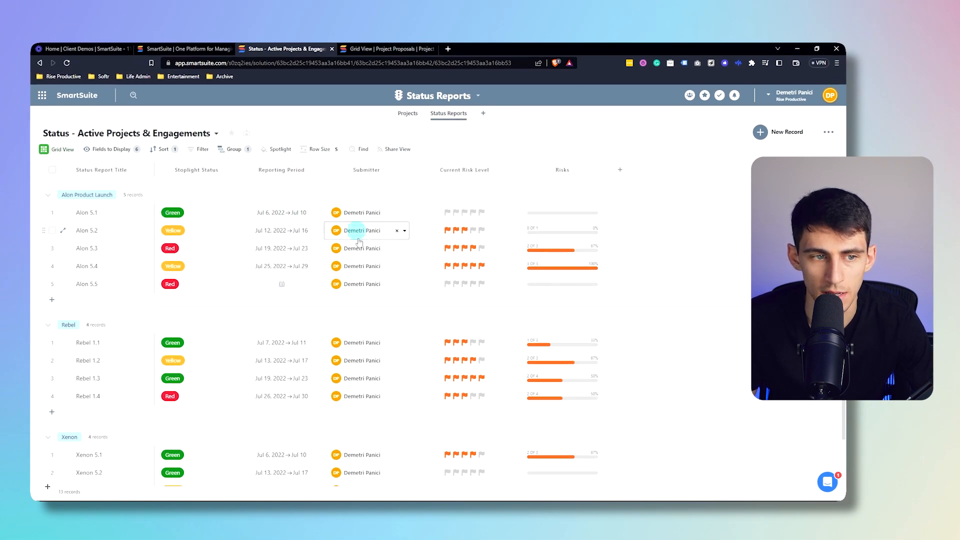
- Set the Status Reports app to Override Solution Permissions and review its Full Access levels
left_click(470, 113)
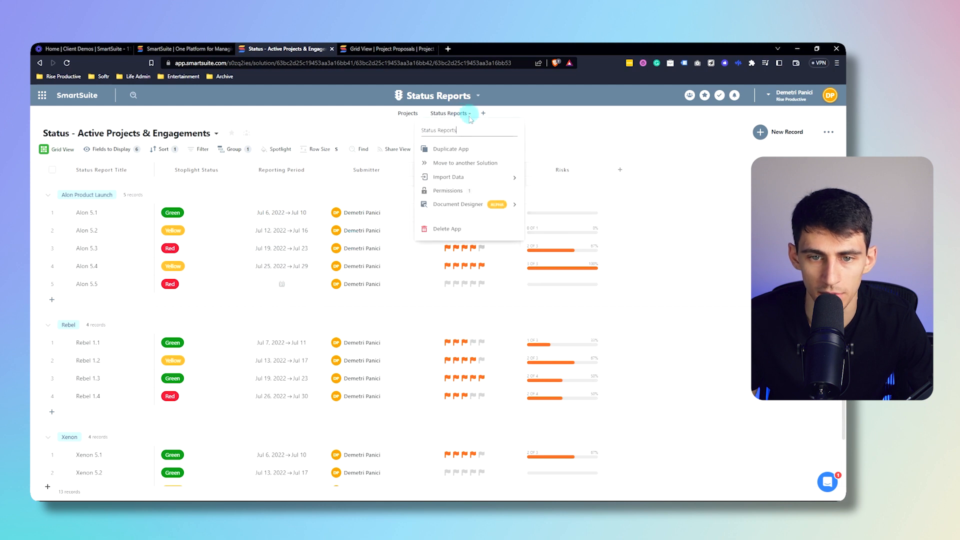
left_click(448, 190)
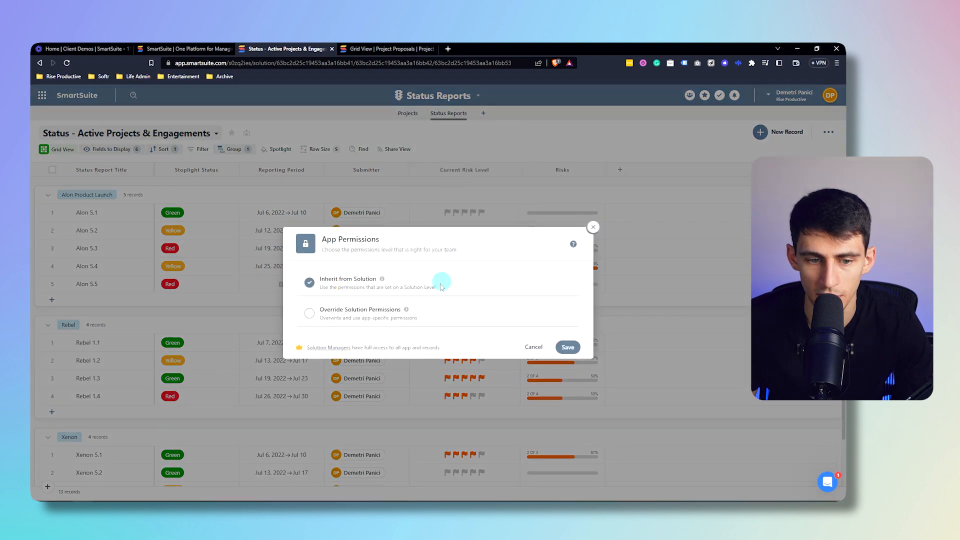
mouse_move(335, 314)
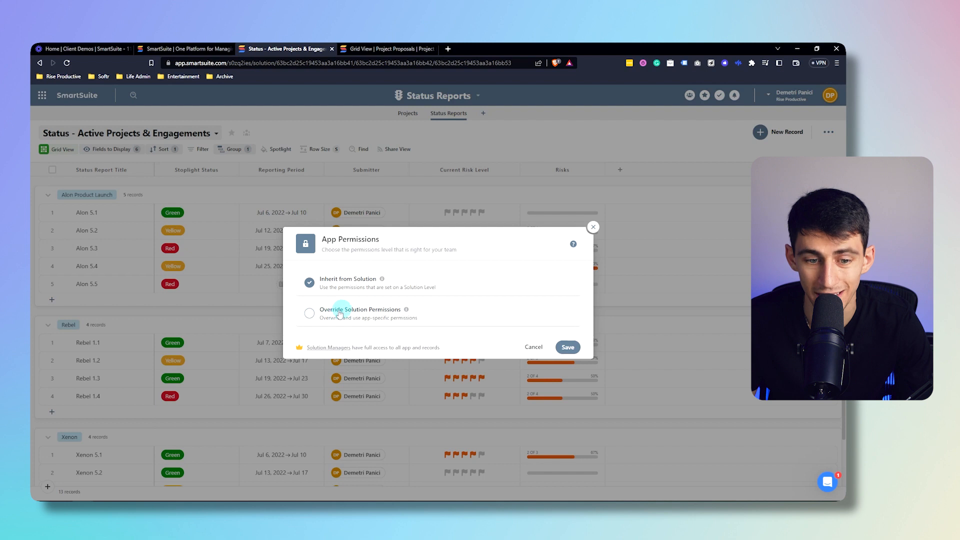
left_click(309, 313)
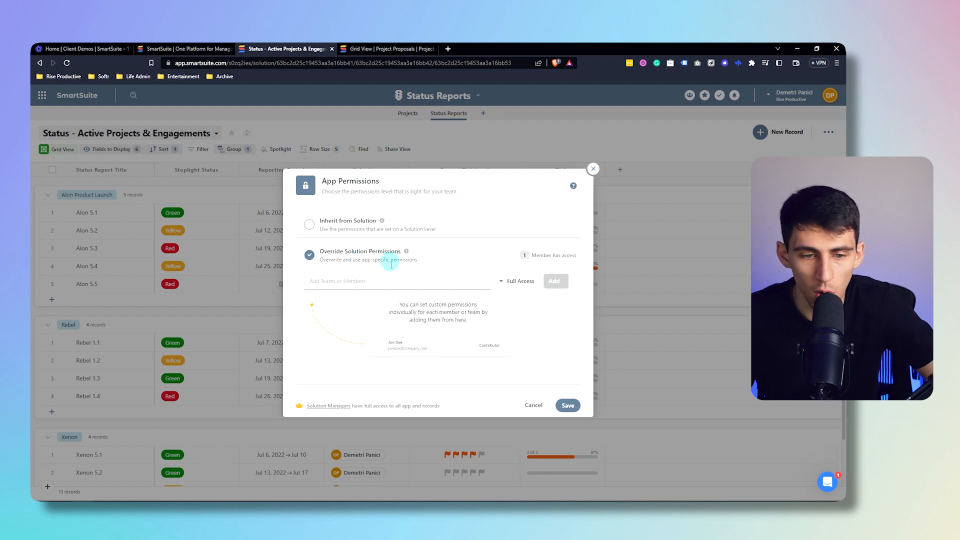
left_click(517, 281)
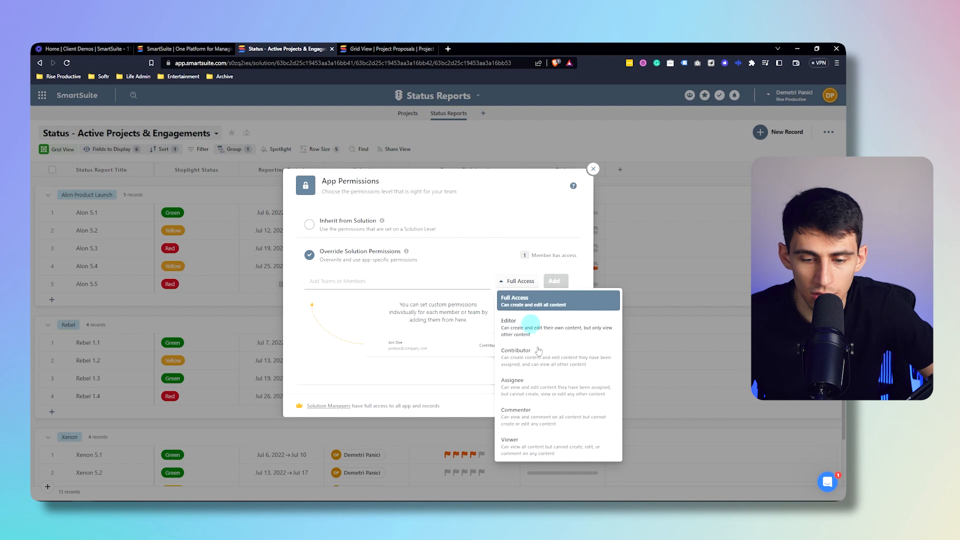